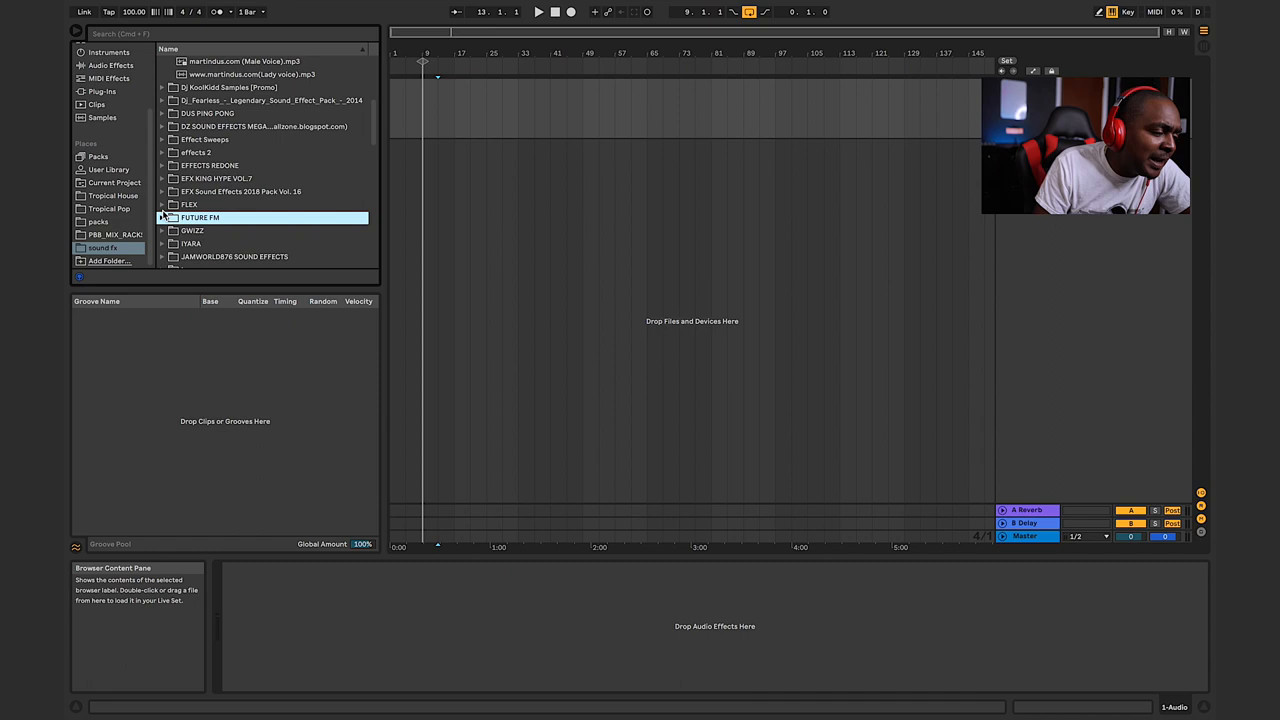
Step: Audition jingles from the Martin Dust drops folder and place the first ones on the arrangement track
left_click(188, 152)
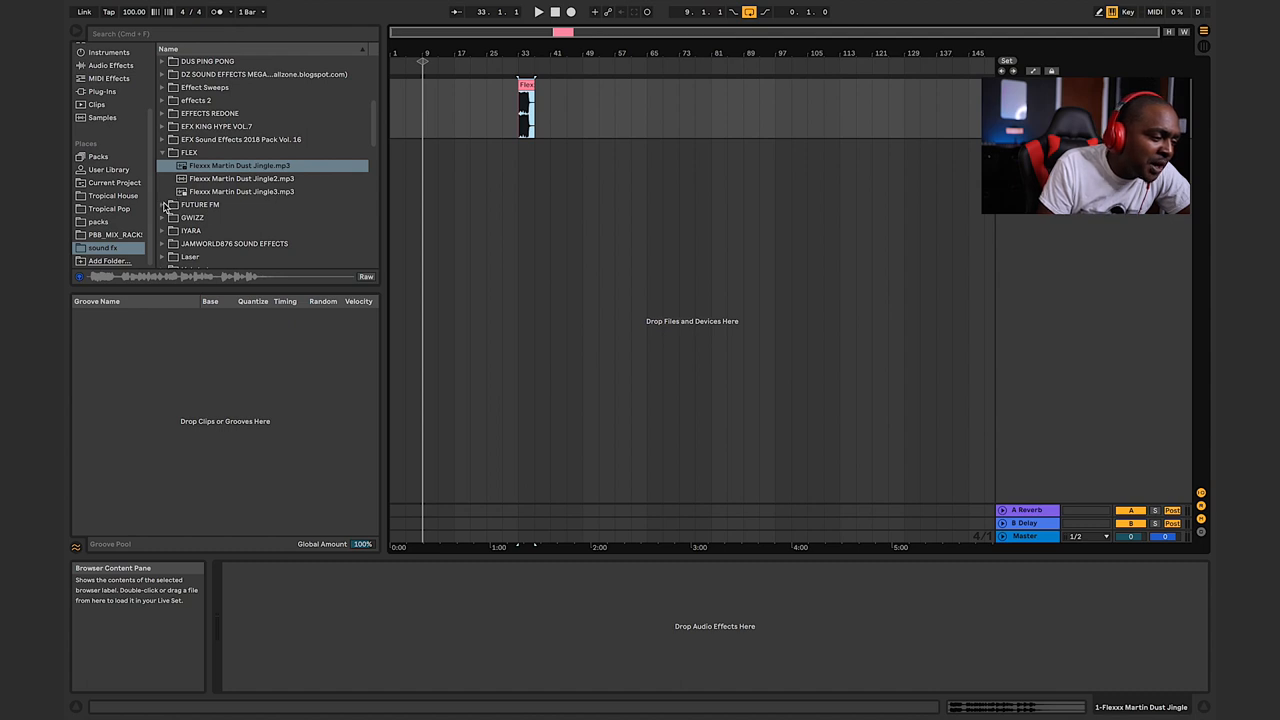
left_click(162, 164)
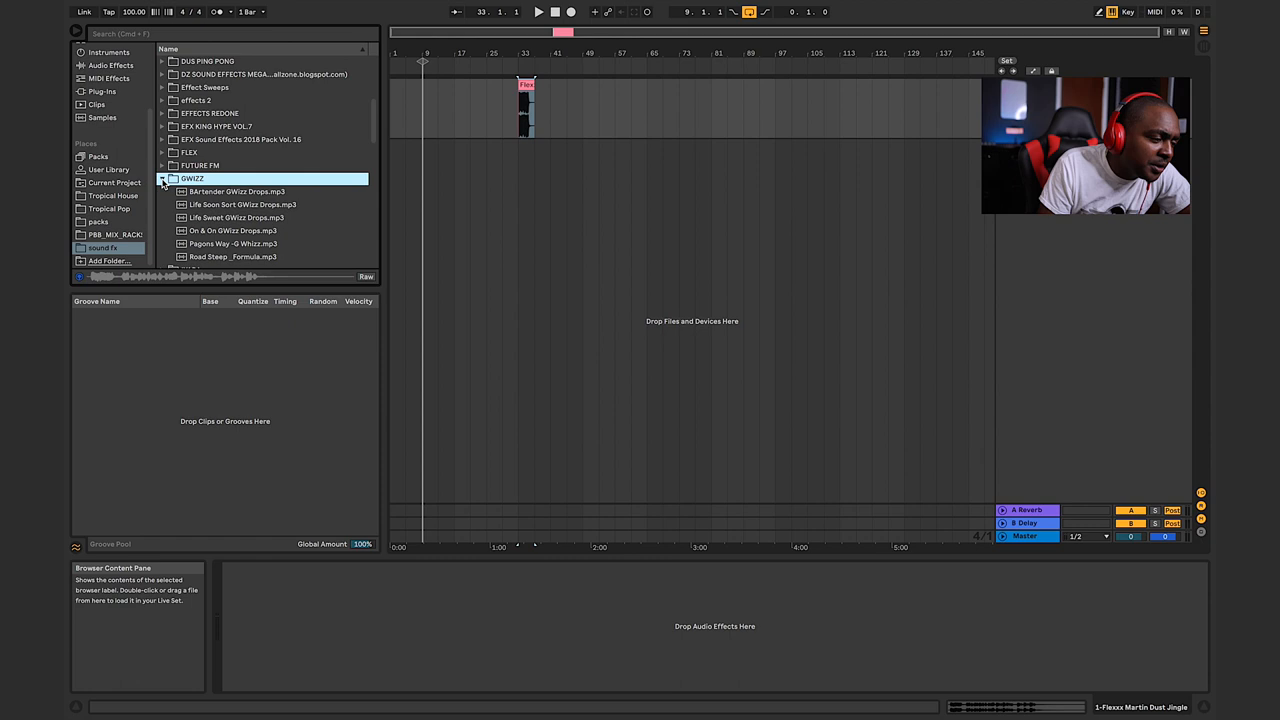
left_click(192, 192)
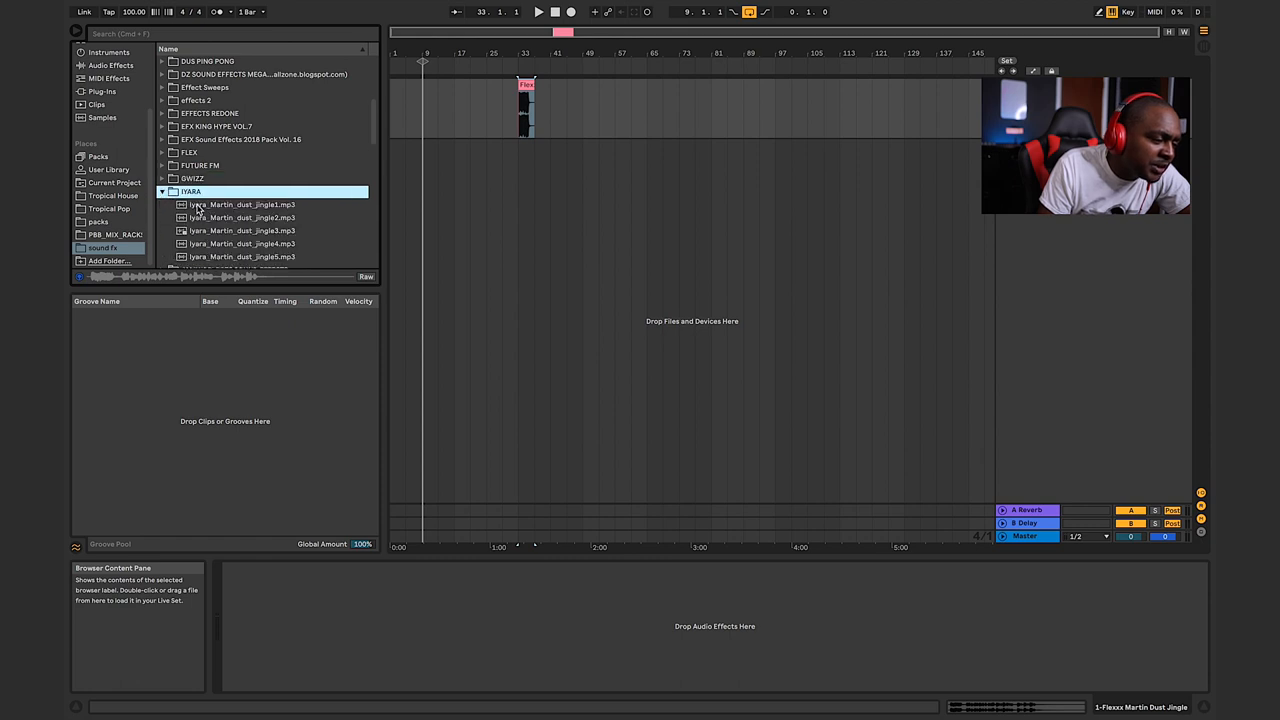
left_click(240, 232)
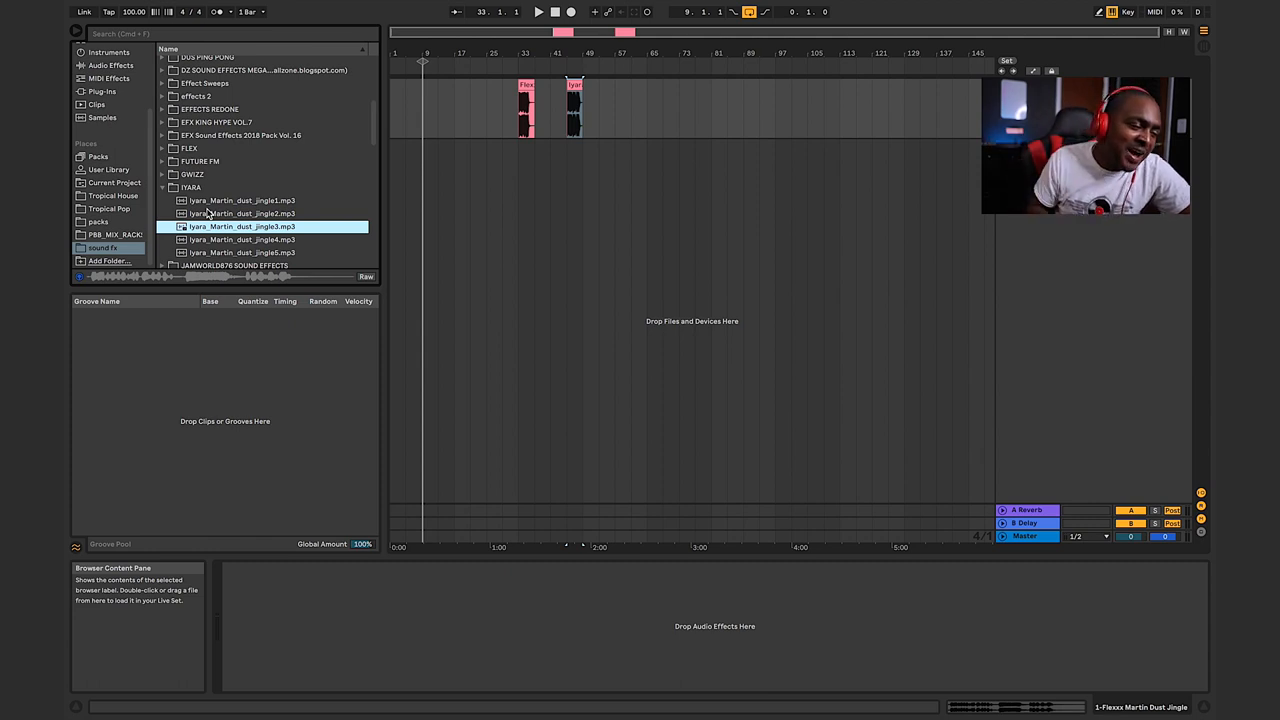
left_click(162, 188)
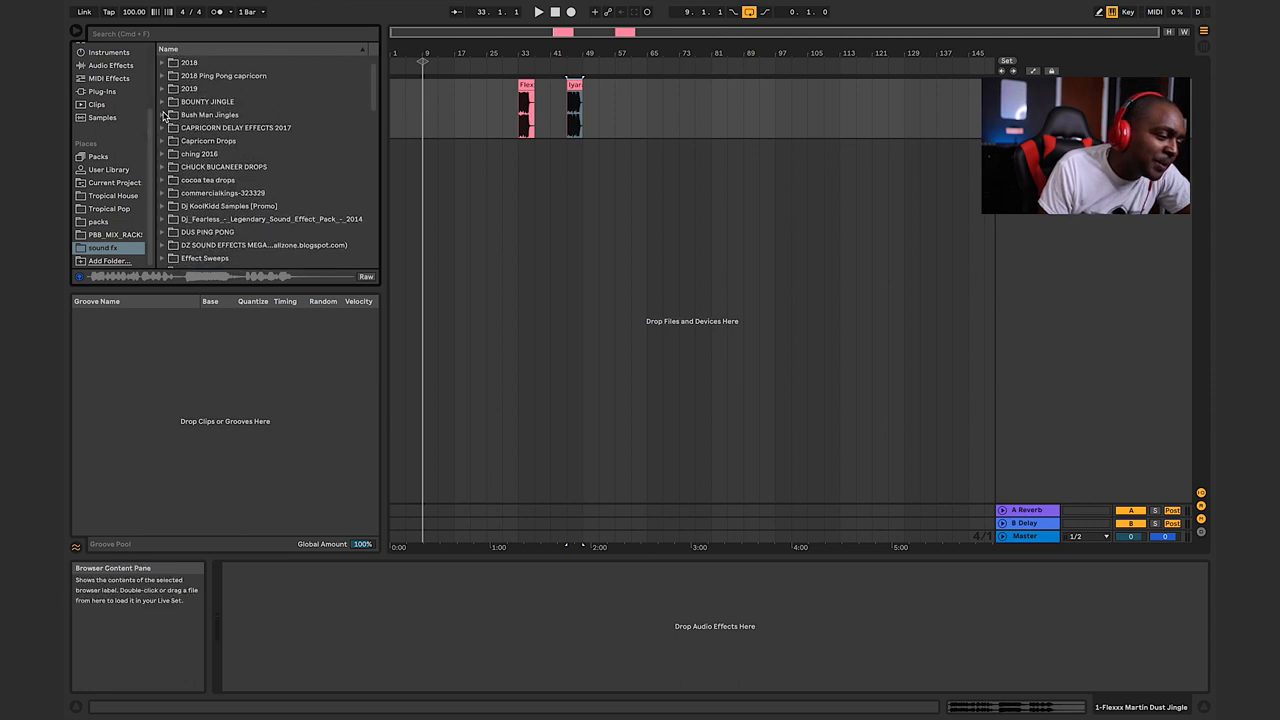
Step: Audition the BOUNTY JINGLE folder's files, including the short Bounty effects clip, and add it after the others
left_click(208, 100)
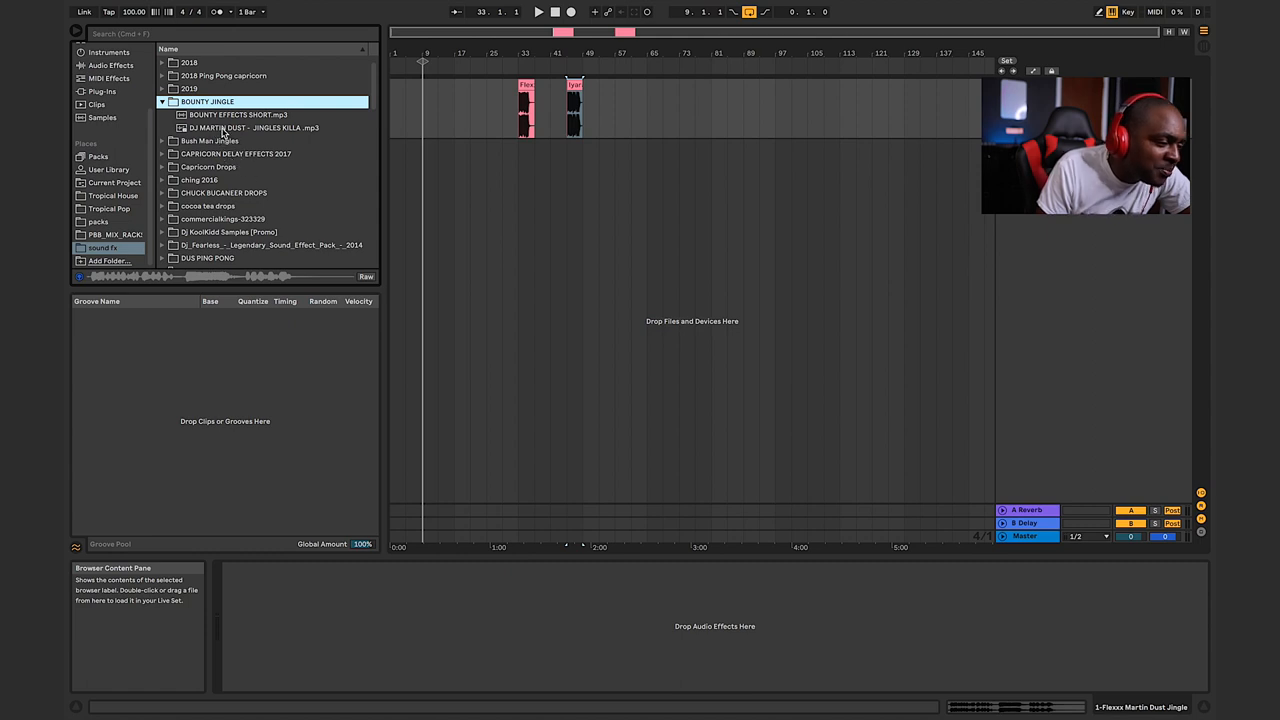
left_click(238, 114)
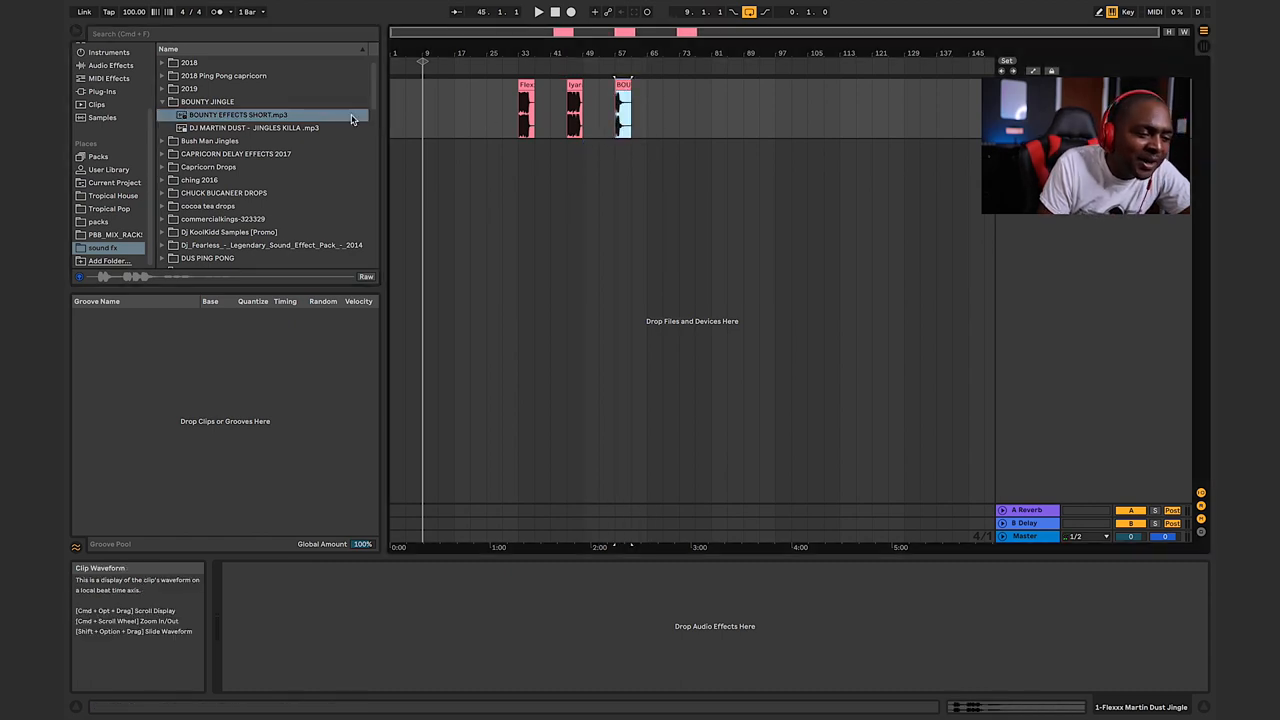
left_click(160, 100)
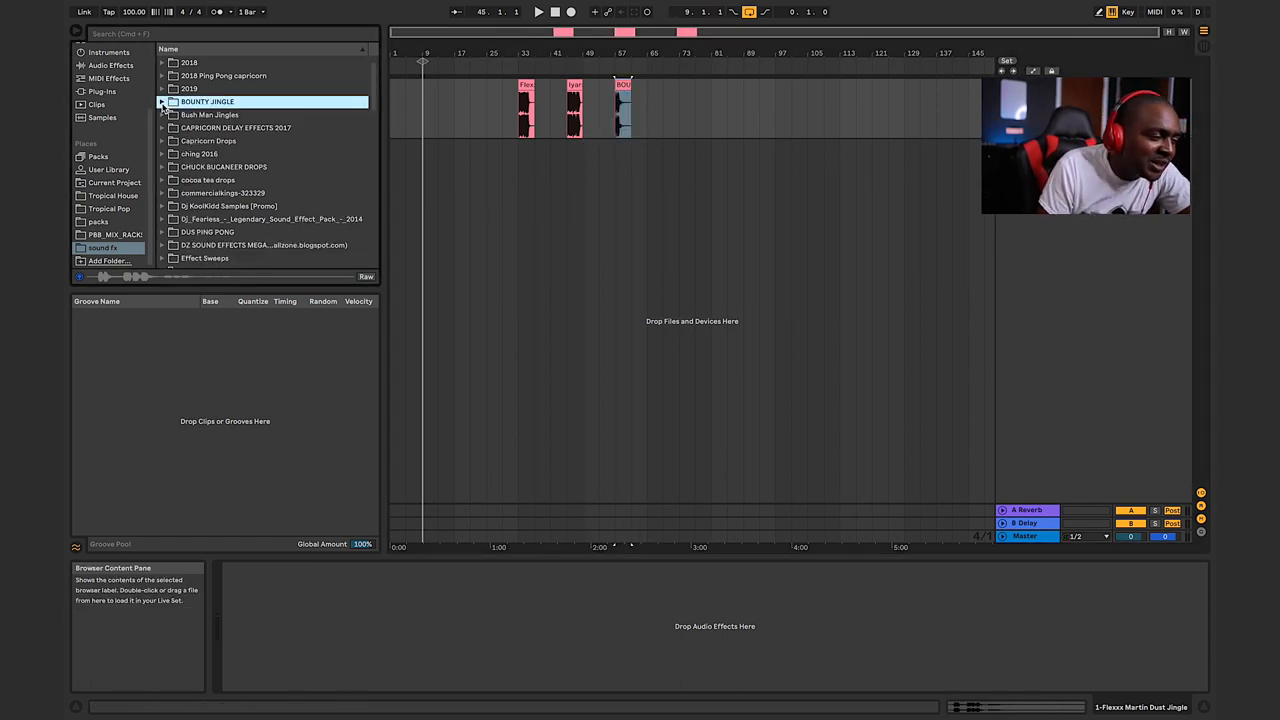
left_click(162, 88)
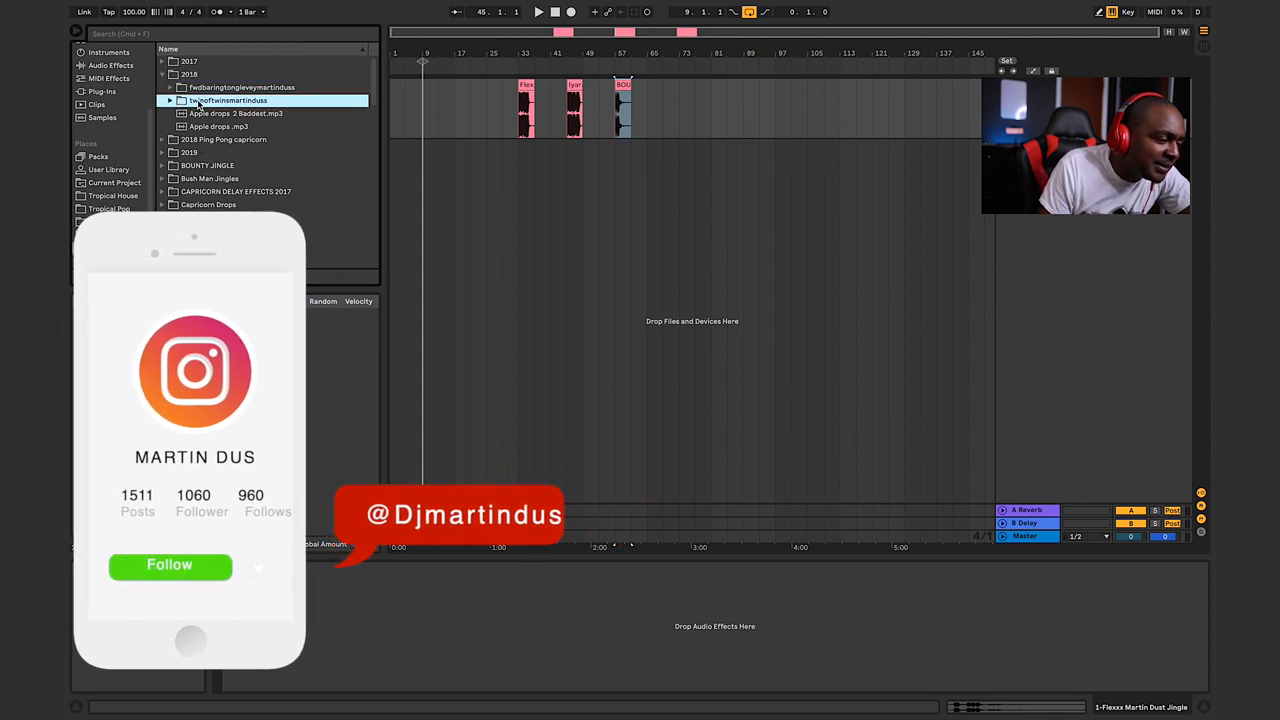
Step: Audition named jingles and browse into the 2017 sound folder for more drops
left_click(170, 100)
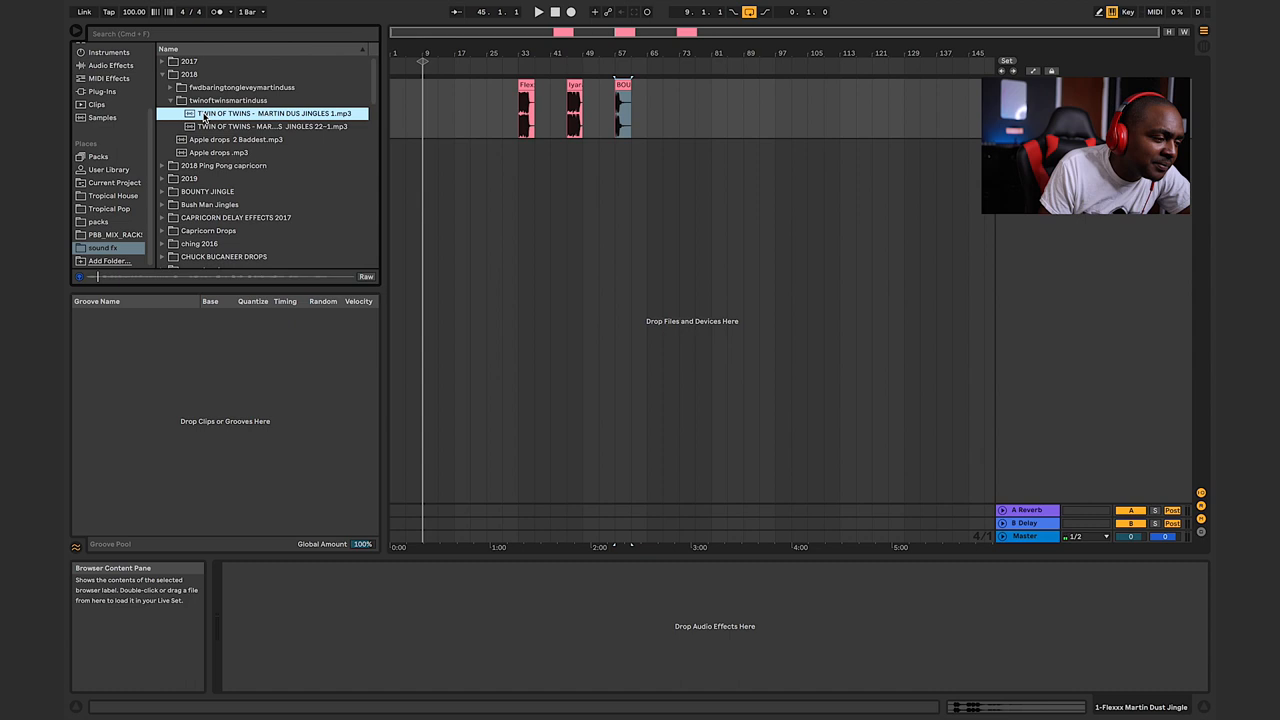
left_click(270, 126)
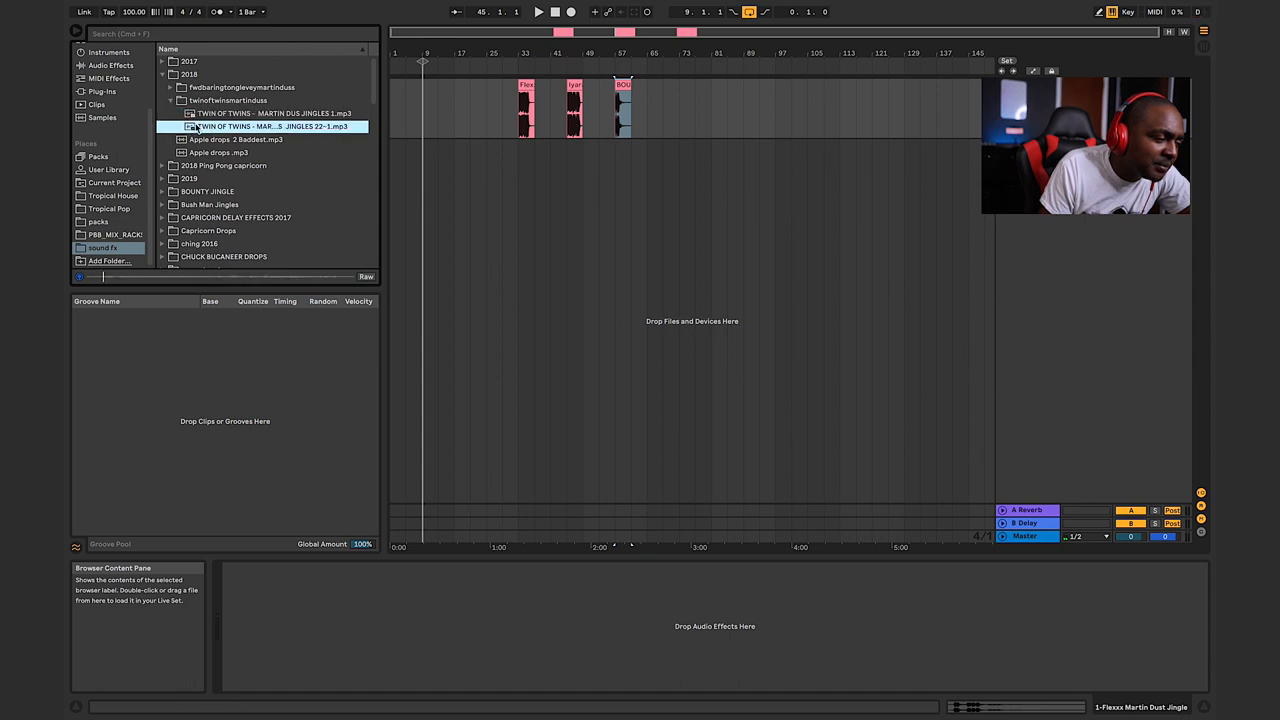
left_click(172, 88)
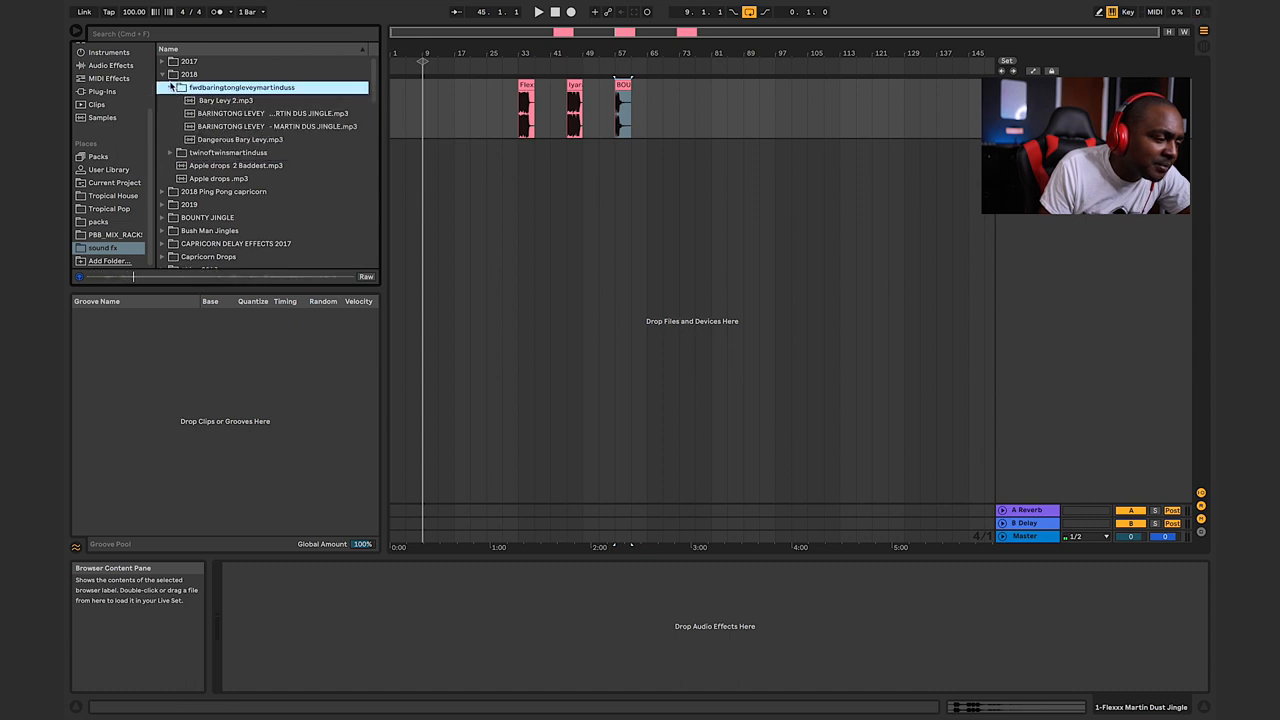
left_click(188, 74)
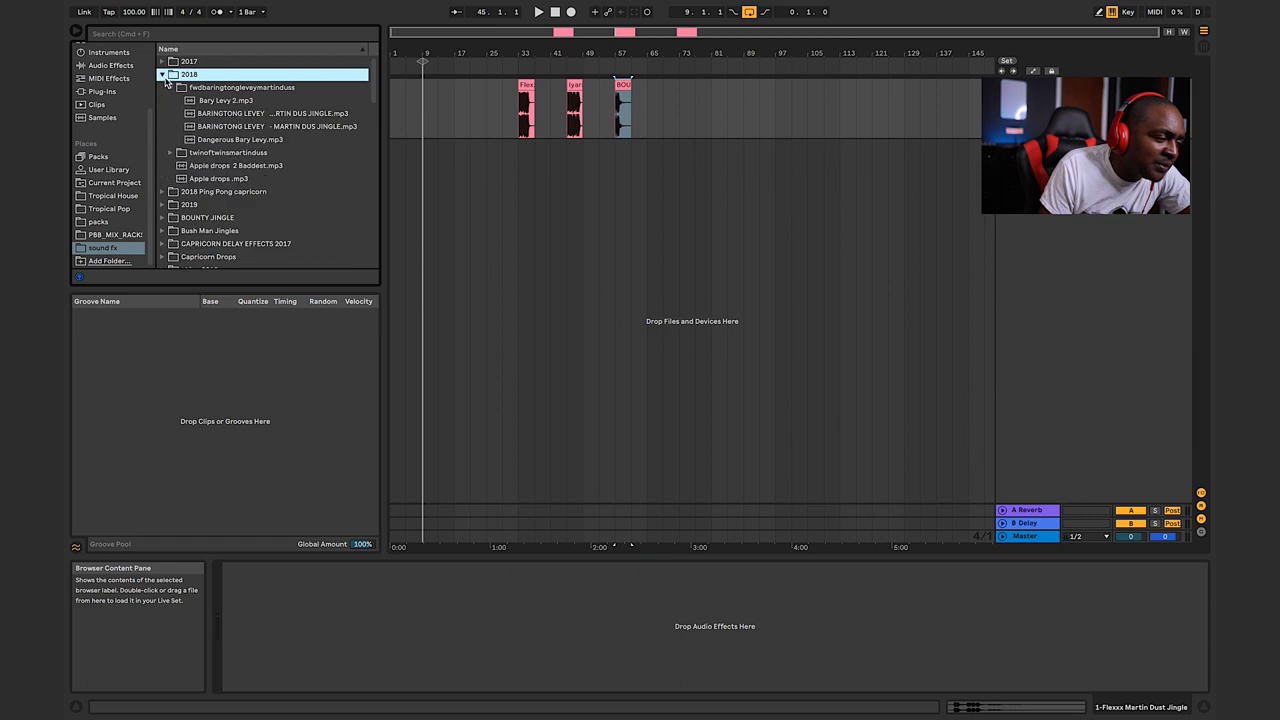
left_click(164, 74)
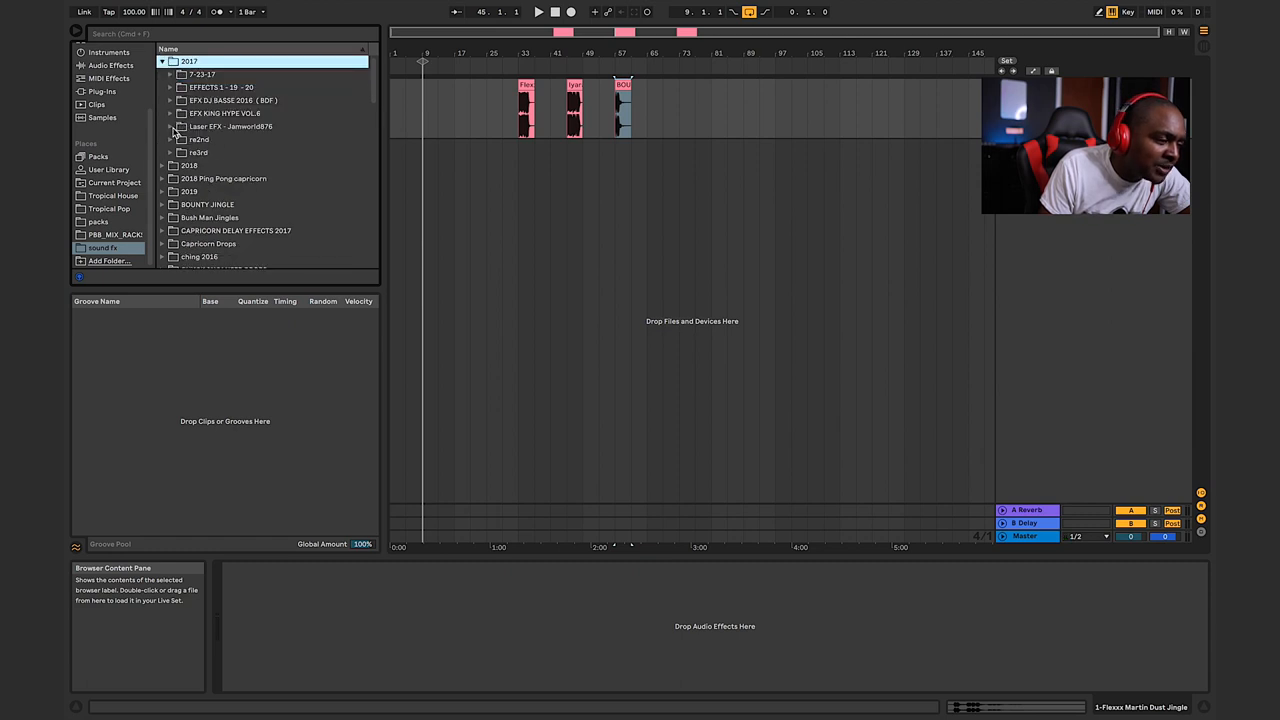
Step: Audition horn and laser sound effects and add them after the existing clips on the track
left_click(176, 126)
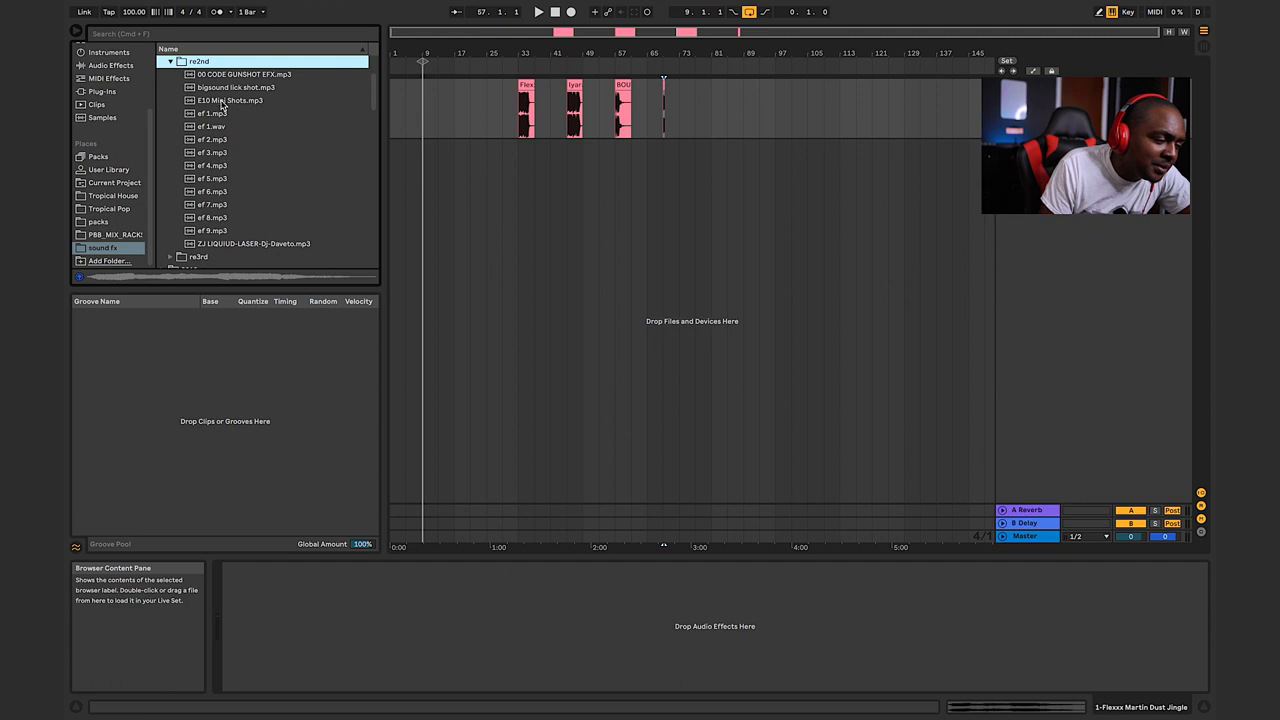
left_click(244, 74)
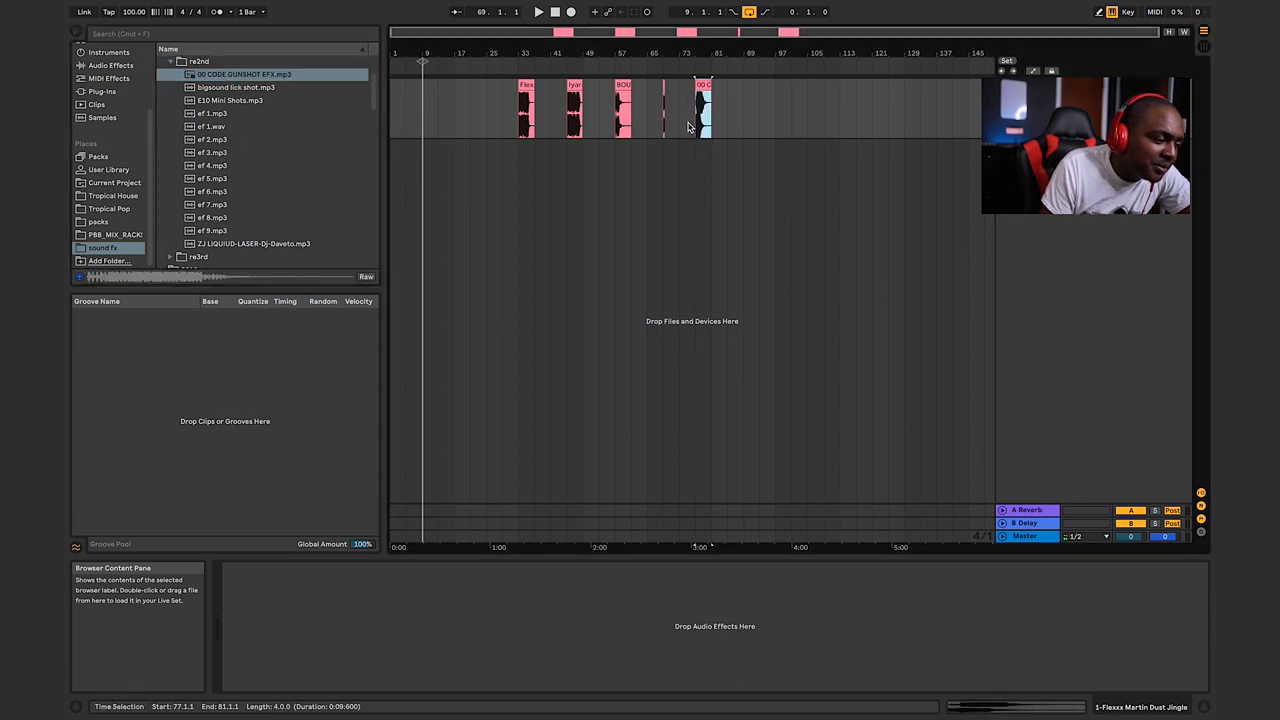
left_click(168, 60)
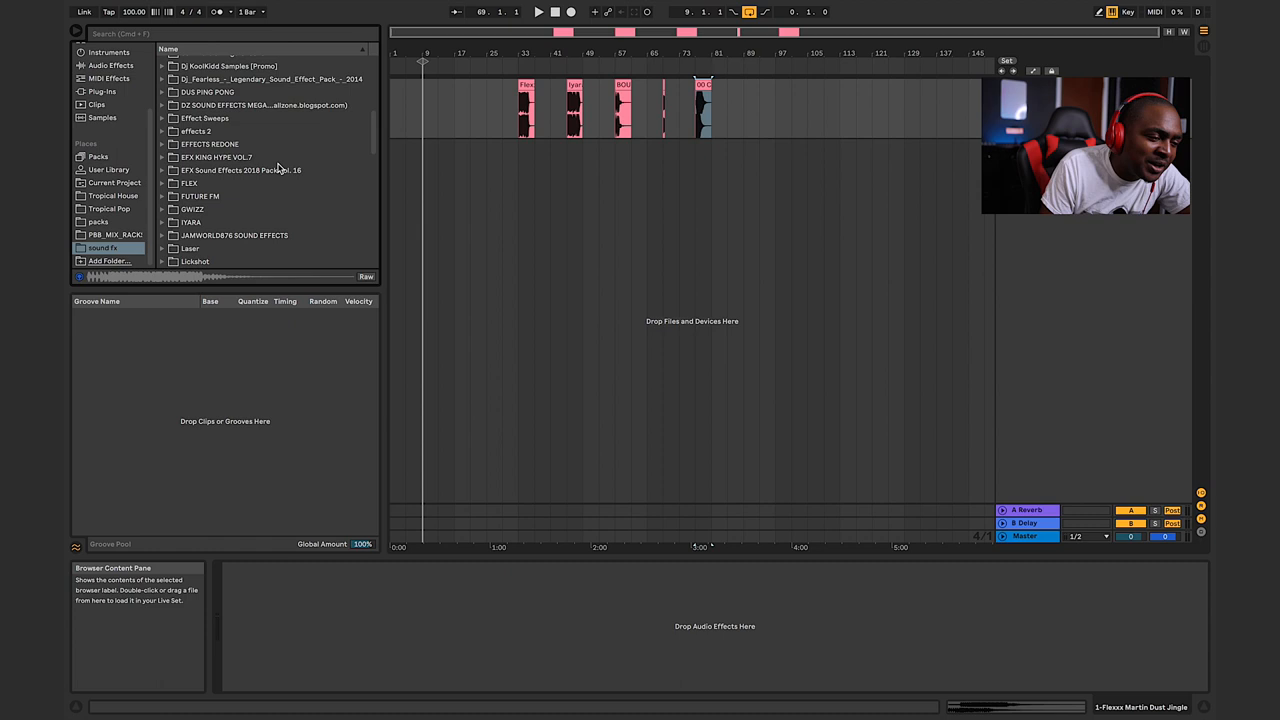
scroll("down", 3)
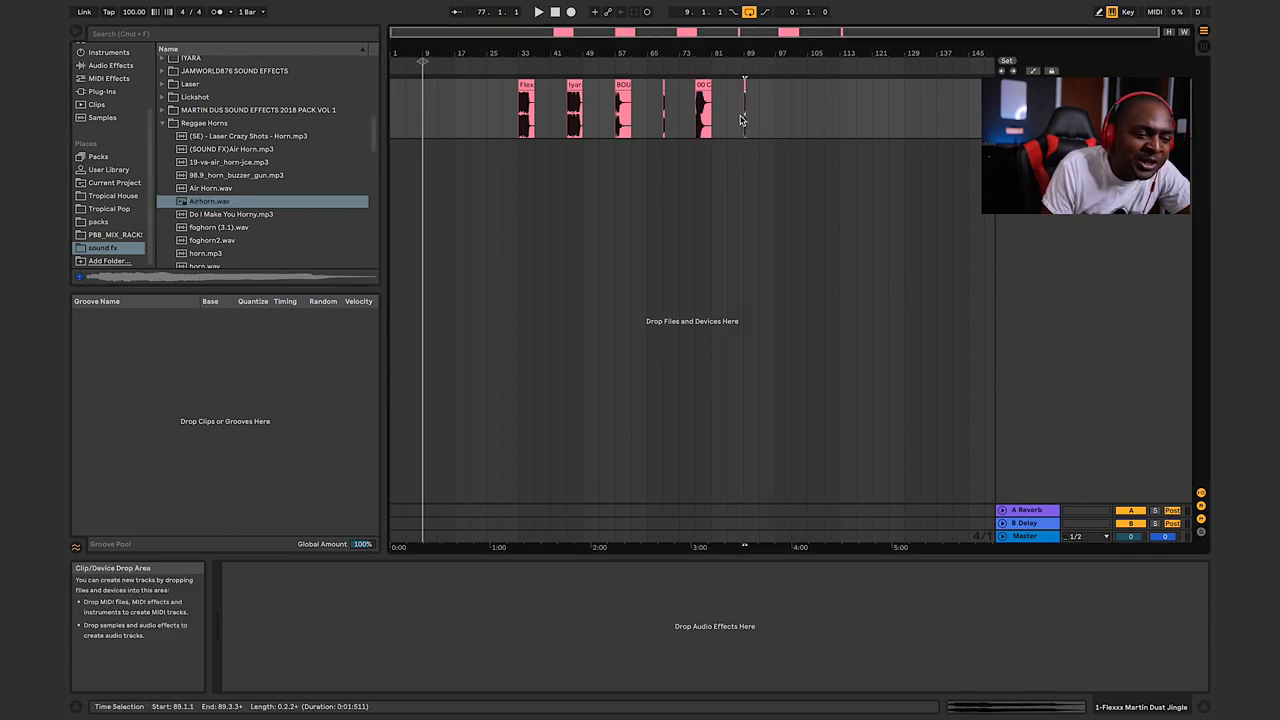
mouse_move(436, 172)
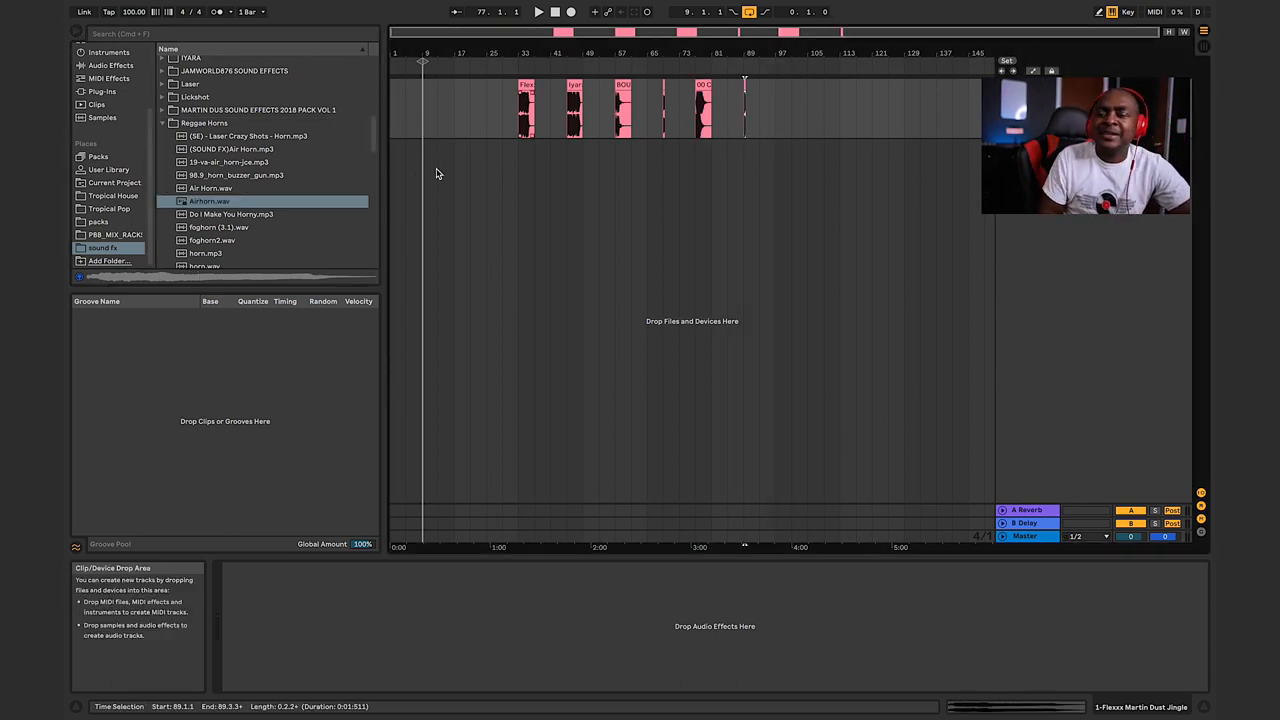
left_click(204, 122)
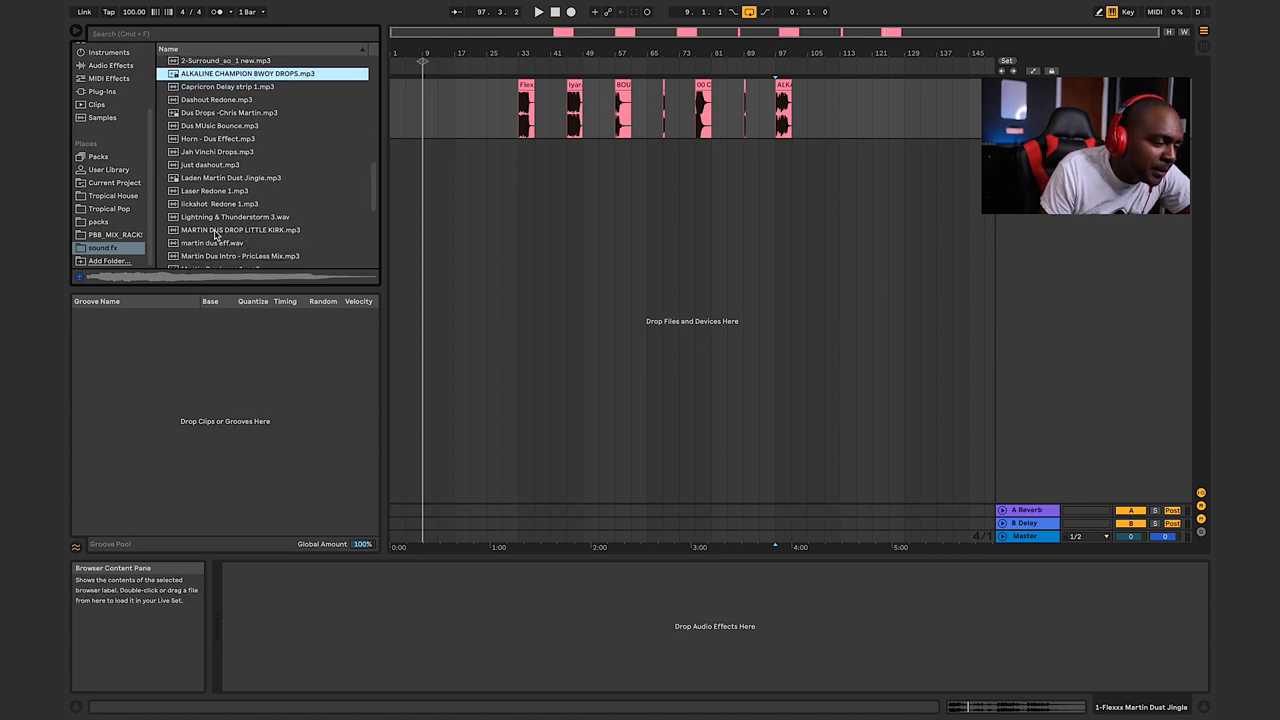
Step: Audition a Martin Dust trailer jingle from the drops folder as another clip for the row
left_click(240, 230)
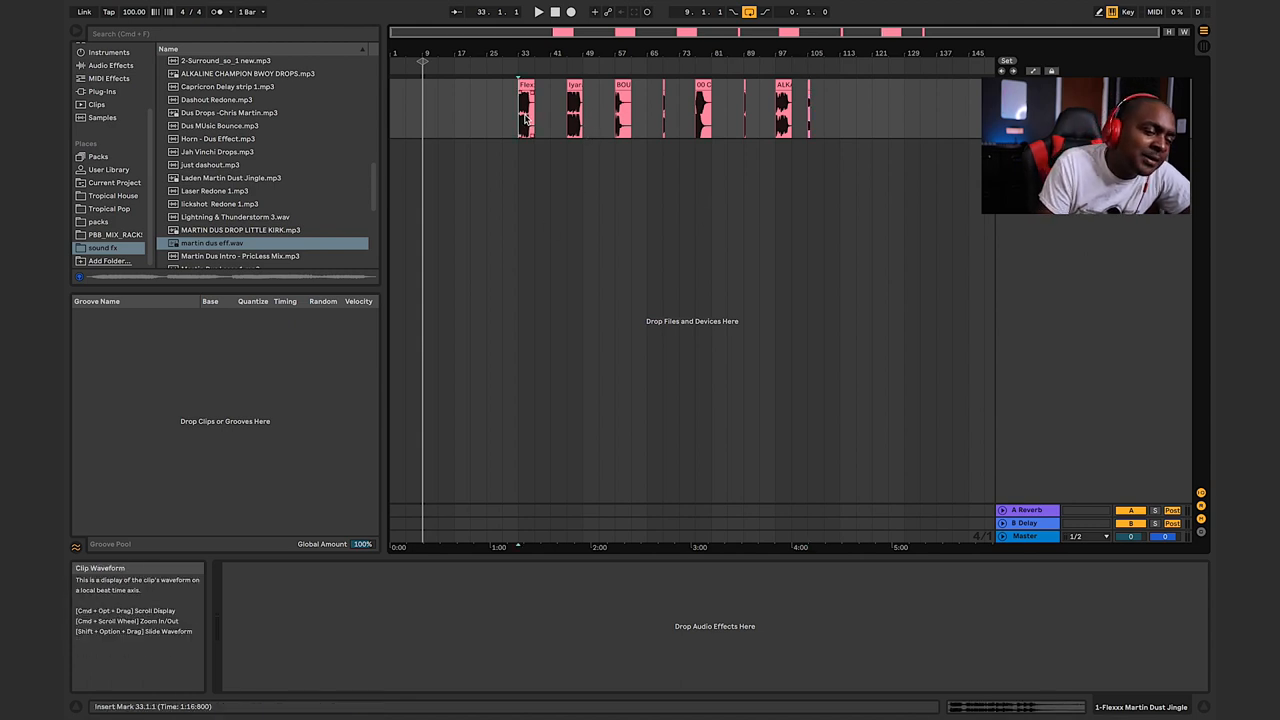
double_click(526, 108)
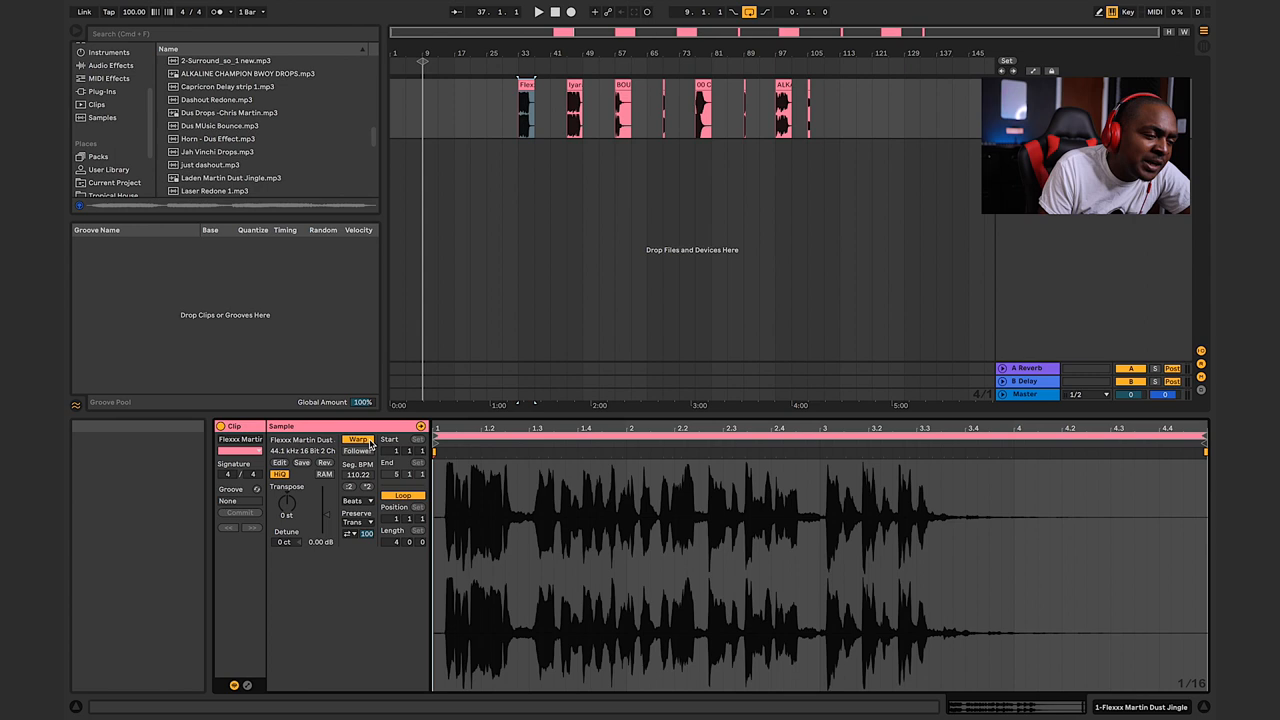
left_click(572, 104)
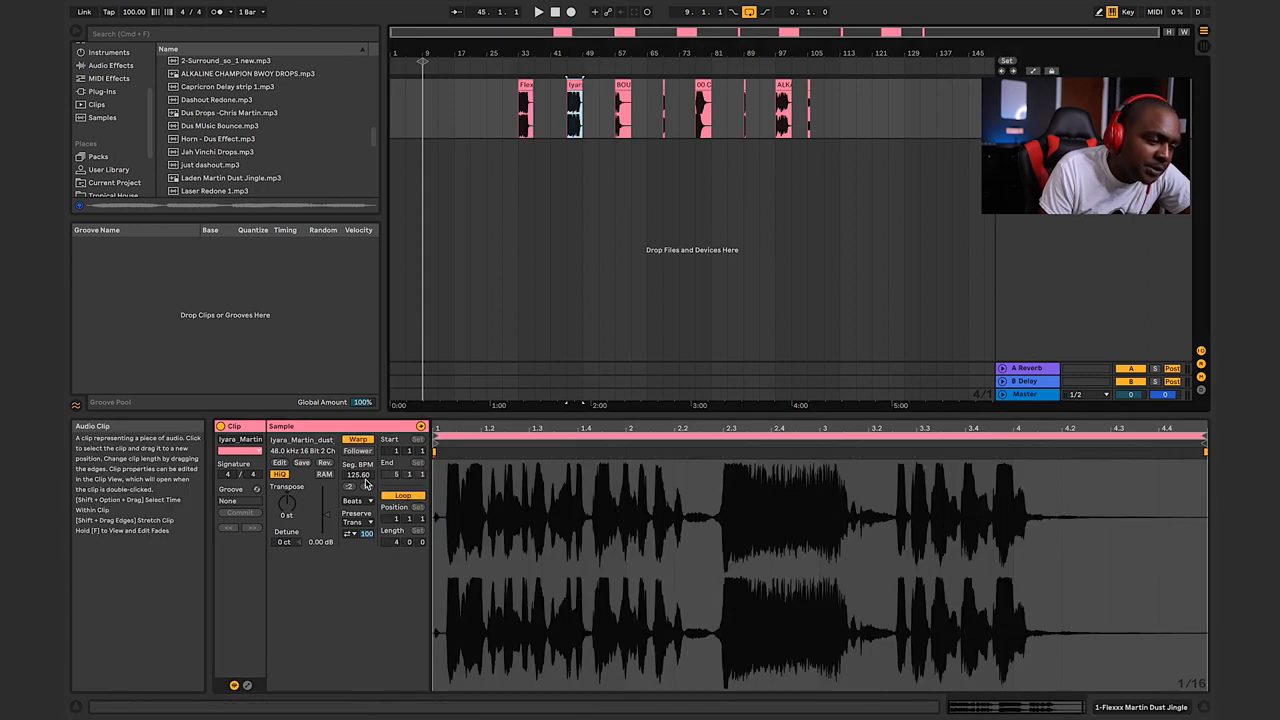
left_click(622, 104)
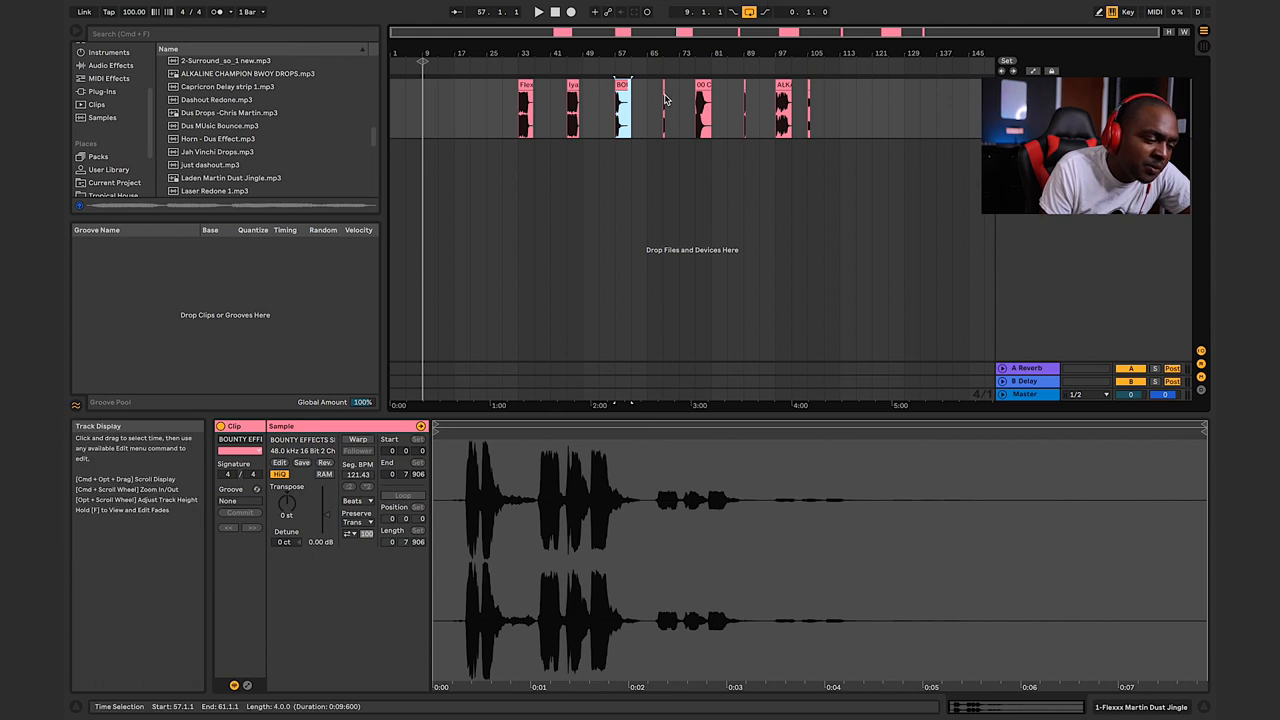
left_click(664, 100)
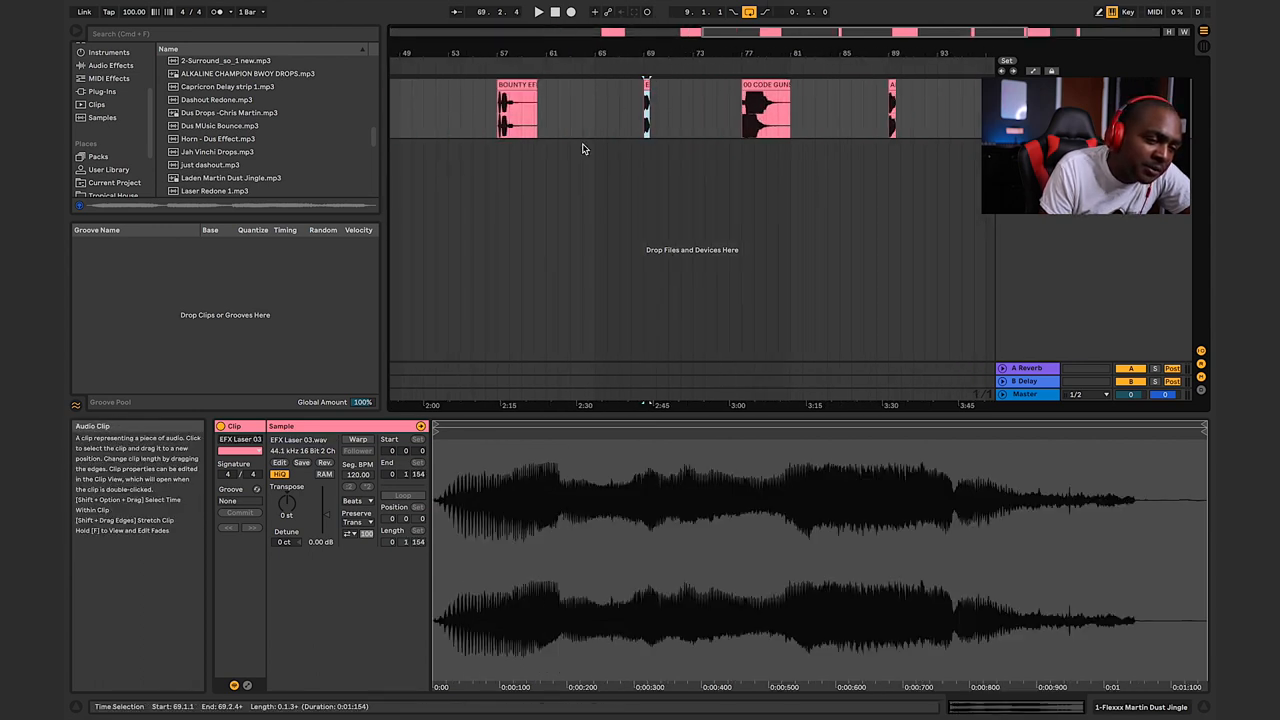
left_click(764, 104)
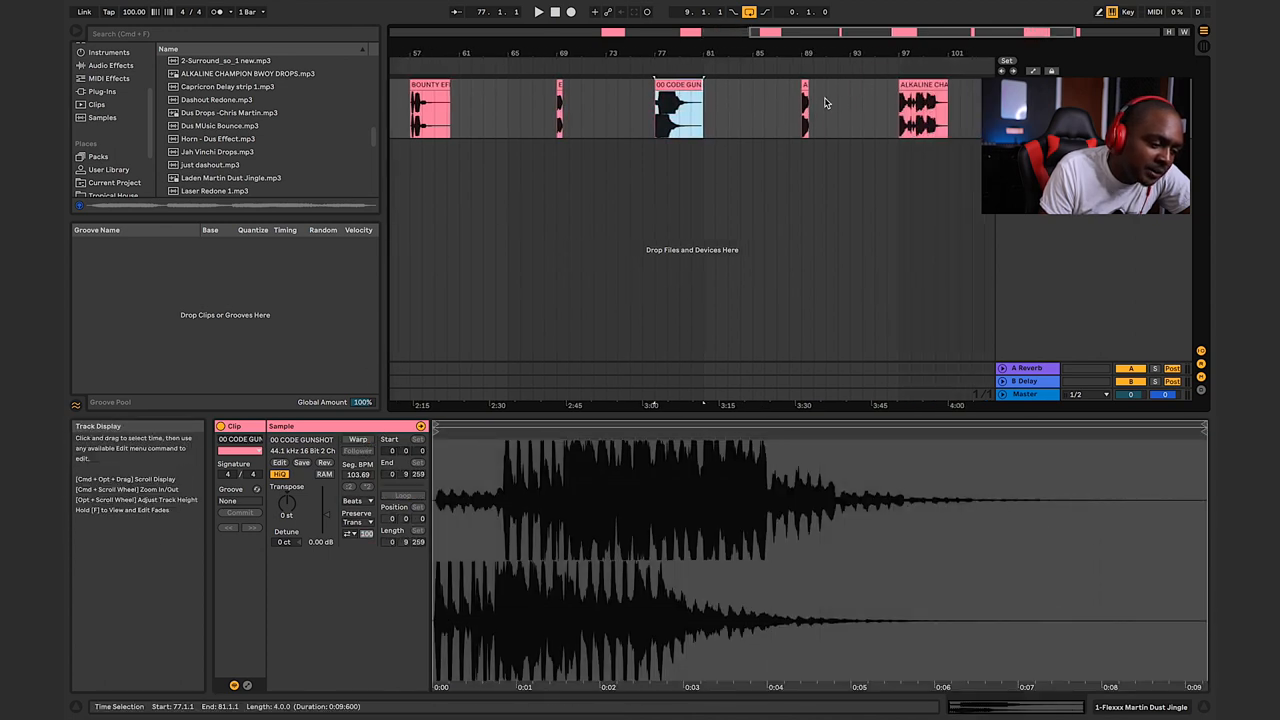
left_click(804, 108)
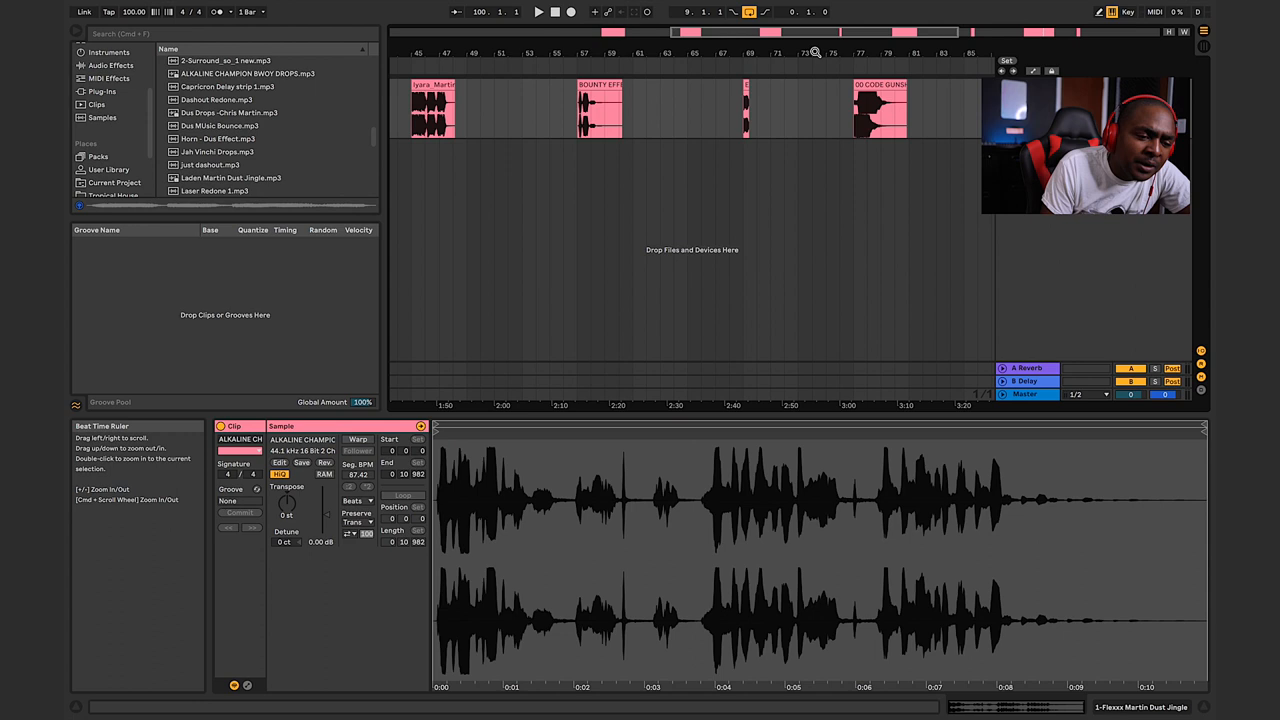
Step: Review the waveforms of two earlier drop clips in the arrangement
left_click(880, 104)
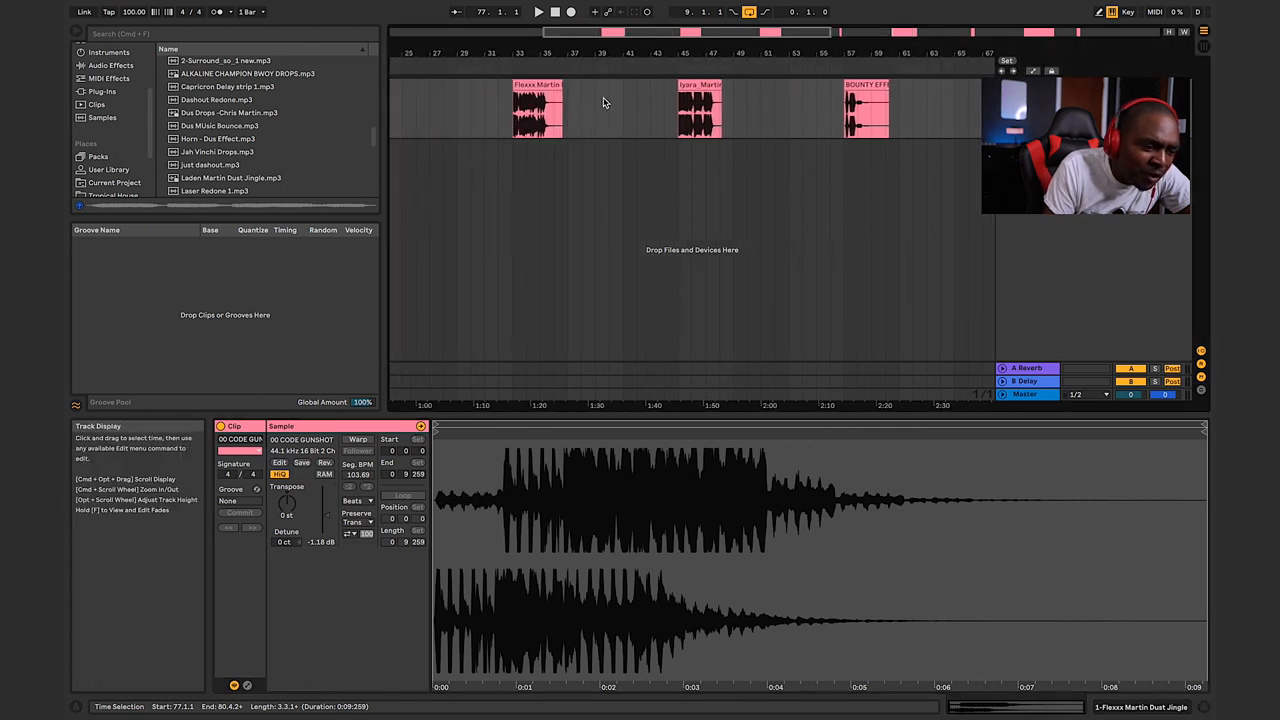
mouse_move(808, 124)
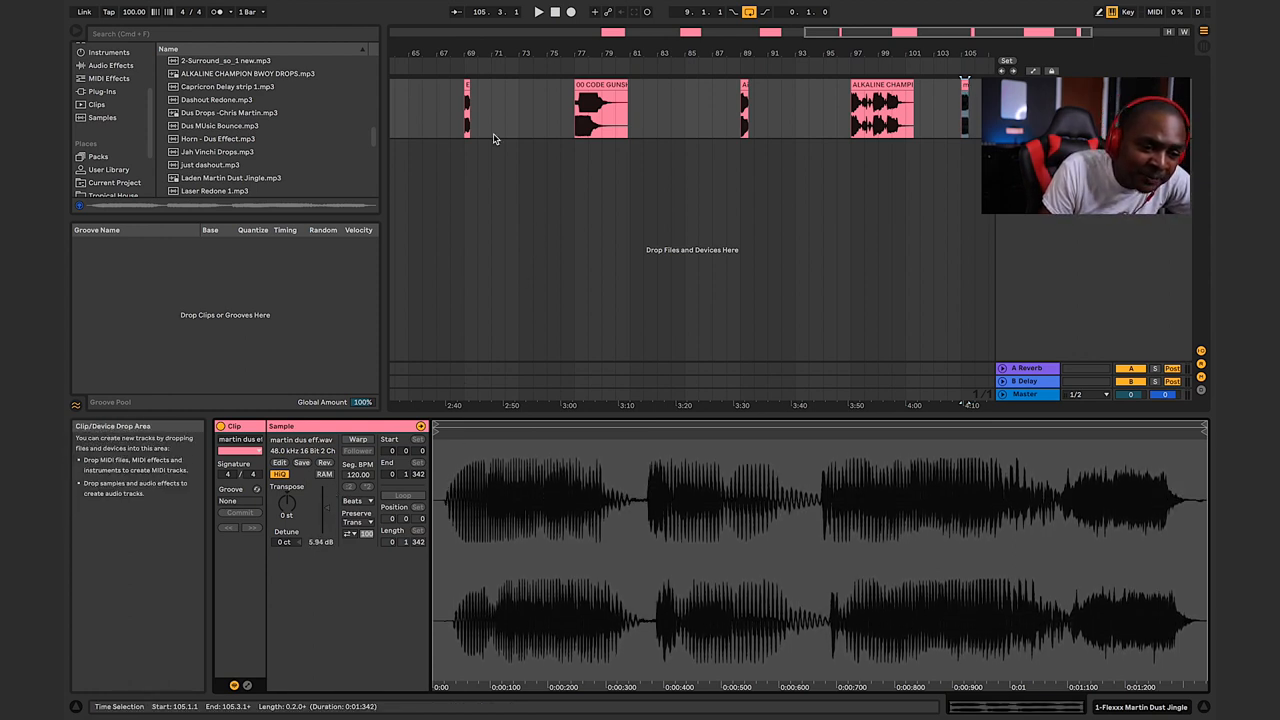
left_click(466, 104)
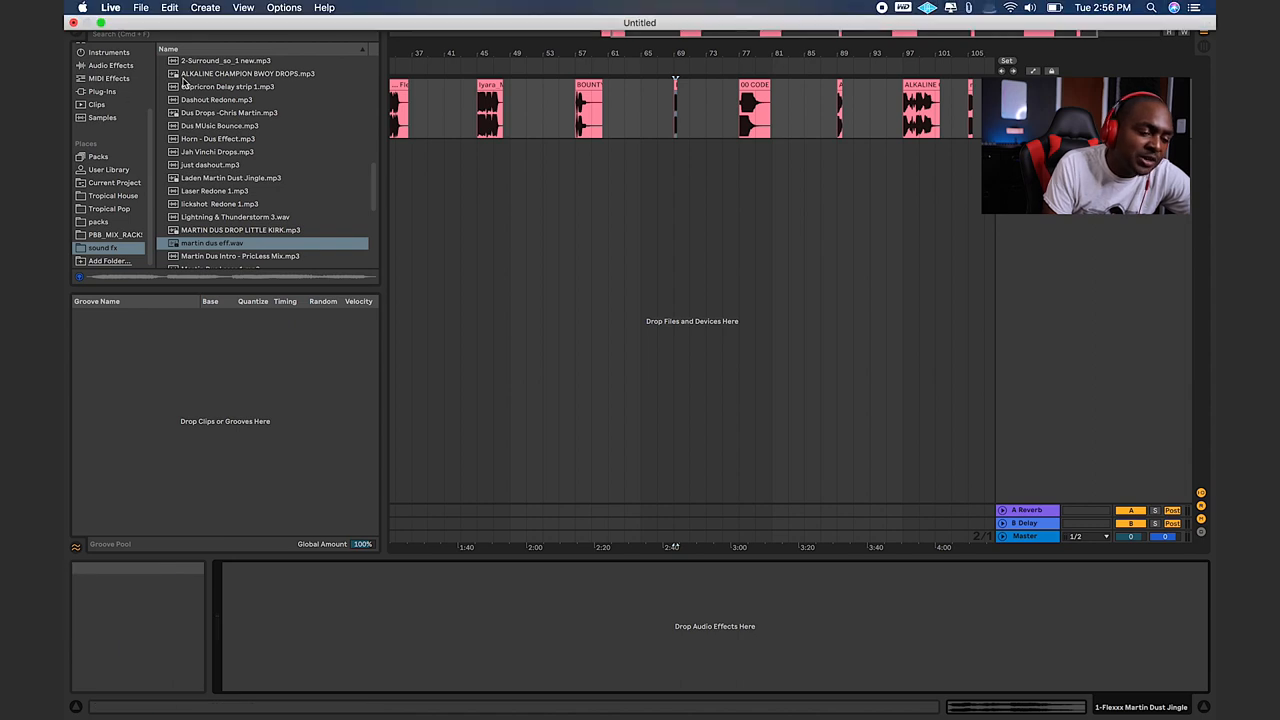
Step: Search the audio effects for 'com' and add a Compressor to the track
left_click(110, 64)
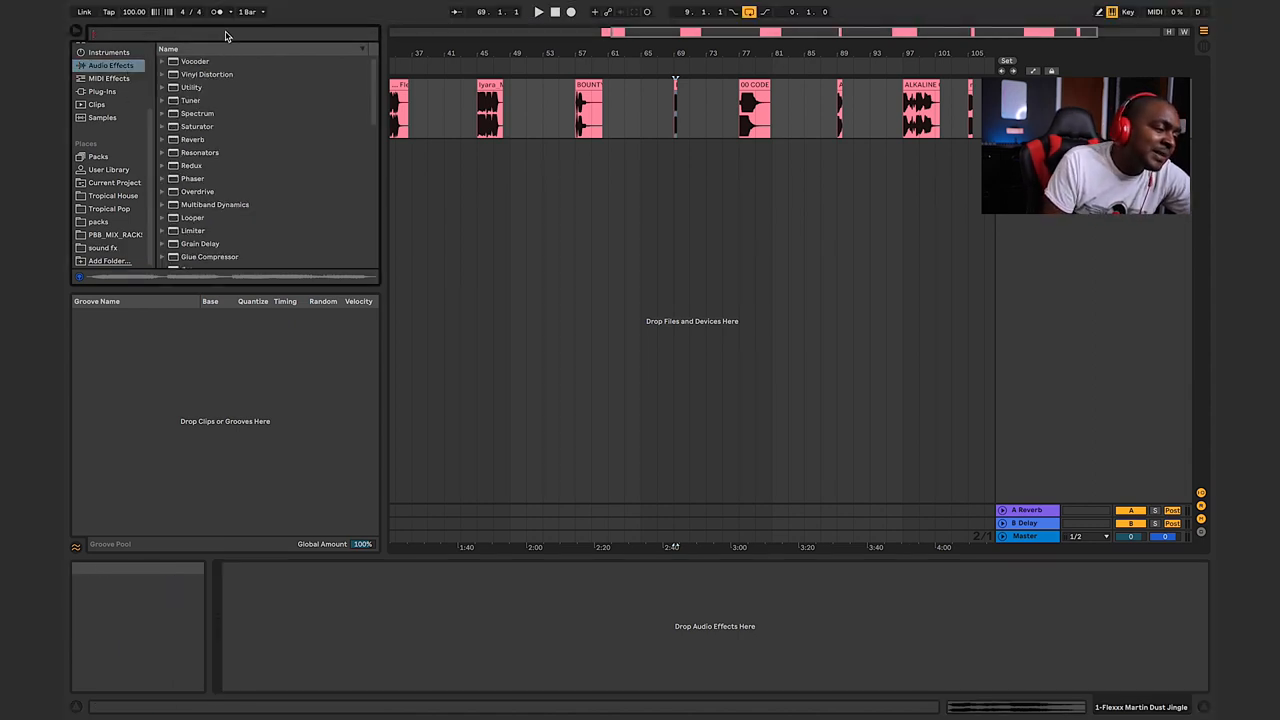
type("com")
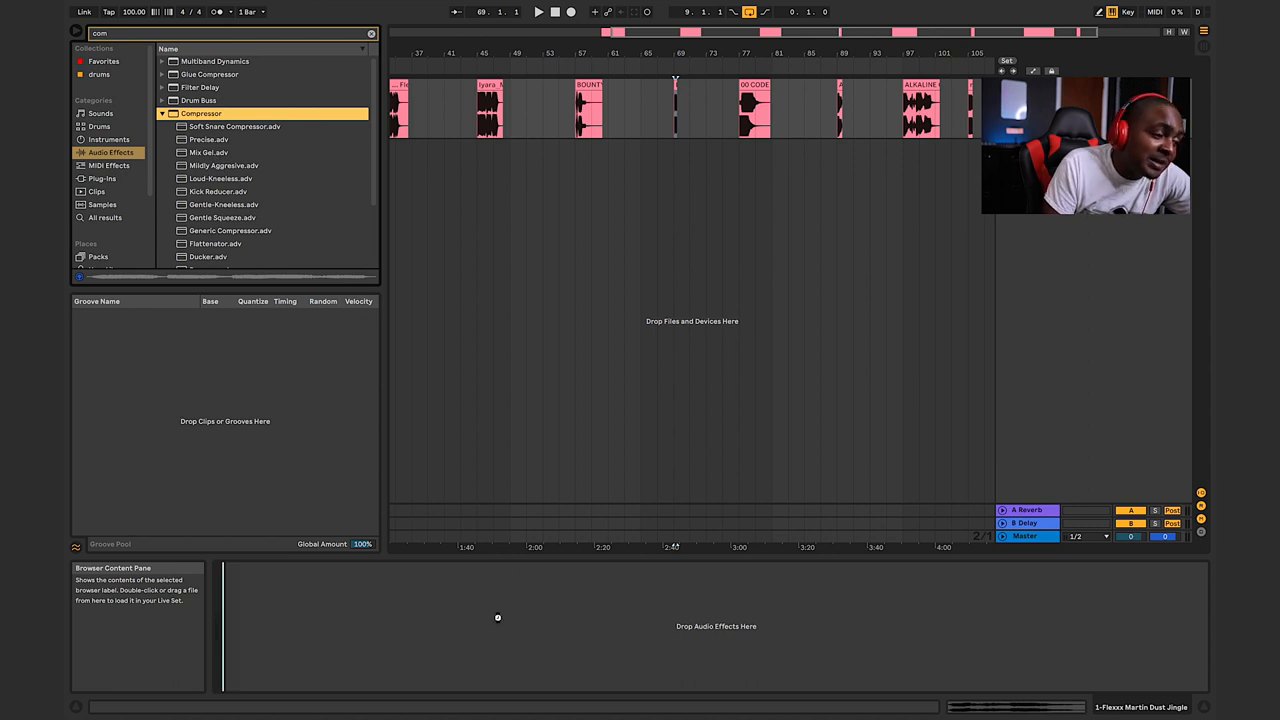
double_click(200, 112)
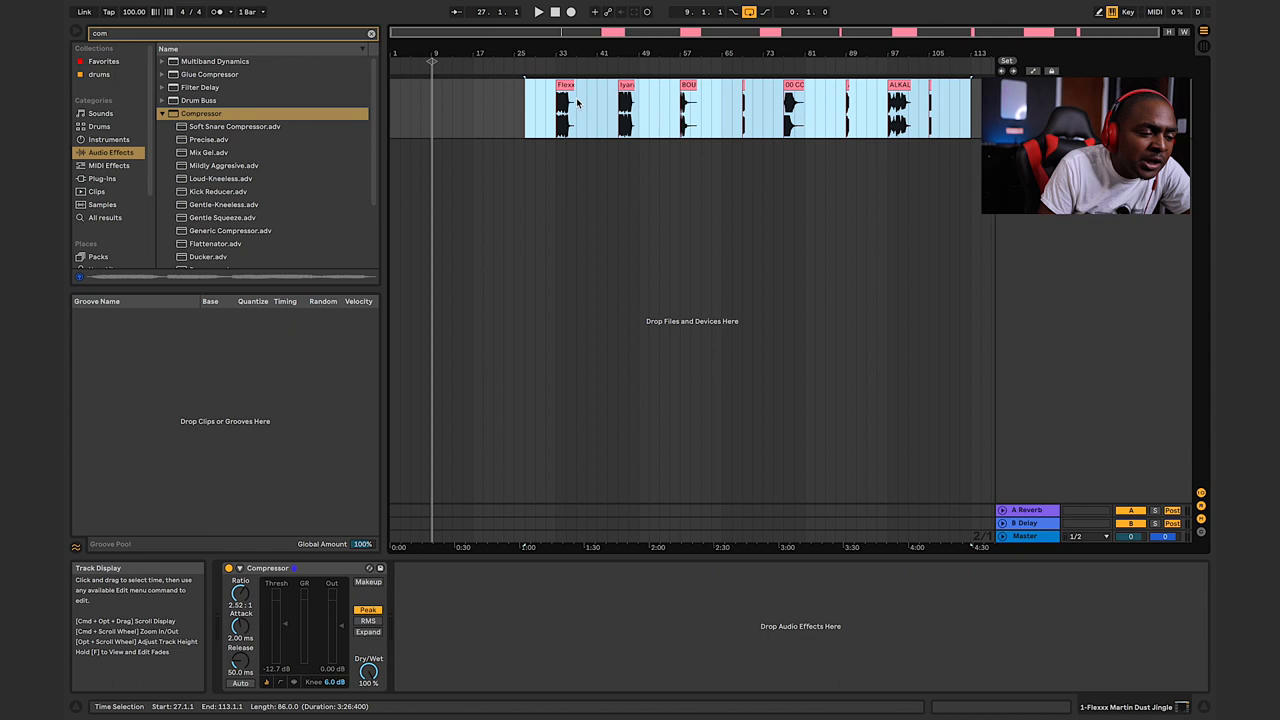
Step: Consolidate all the drop clips into one clip and set its time range for export
right_click(576, 110)
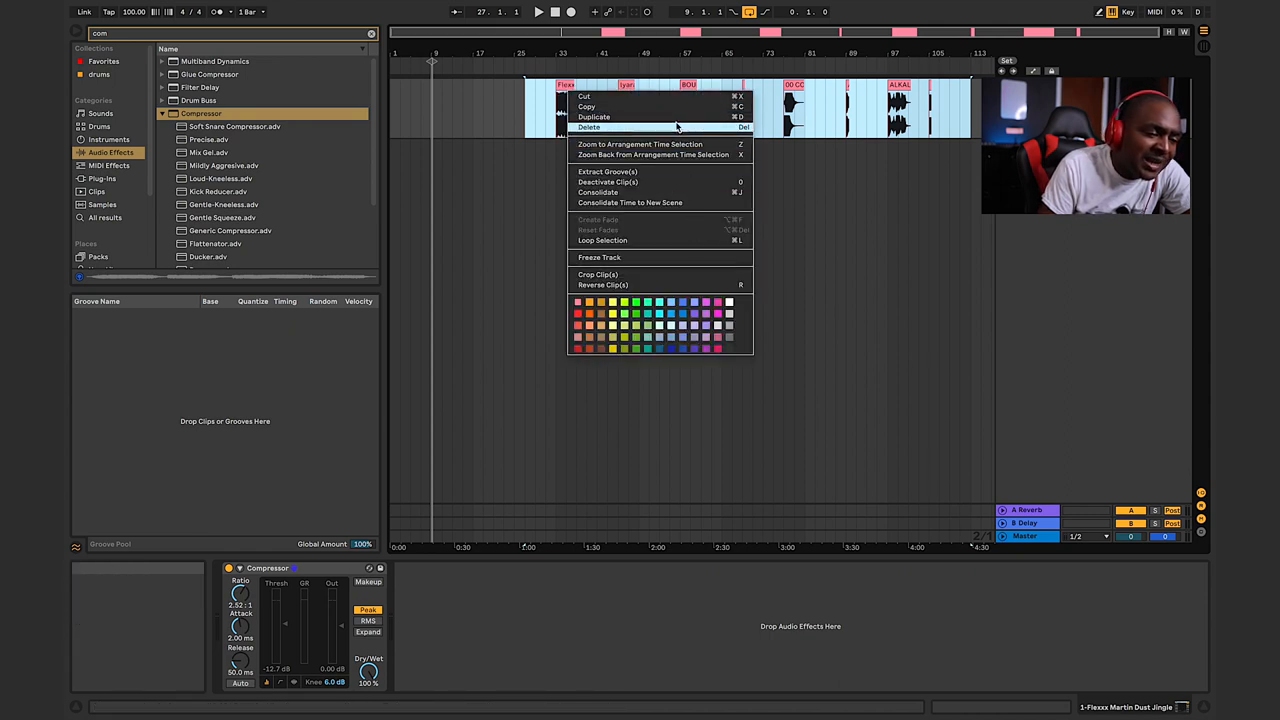
left_click(598, 192)
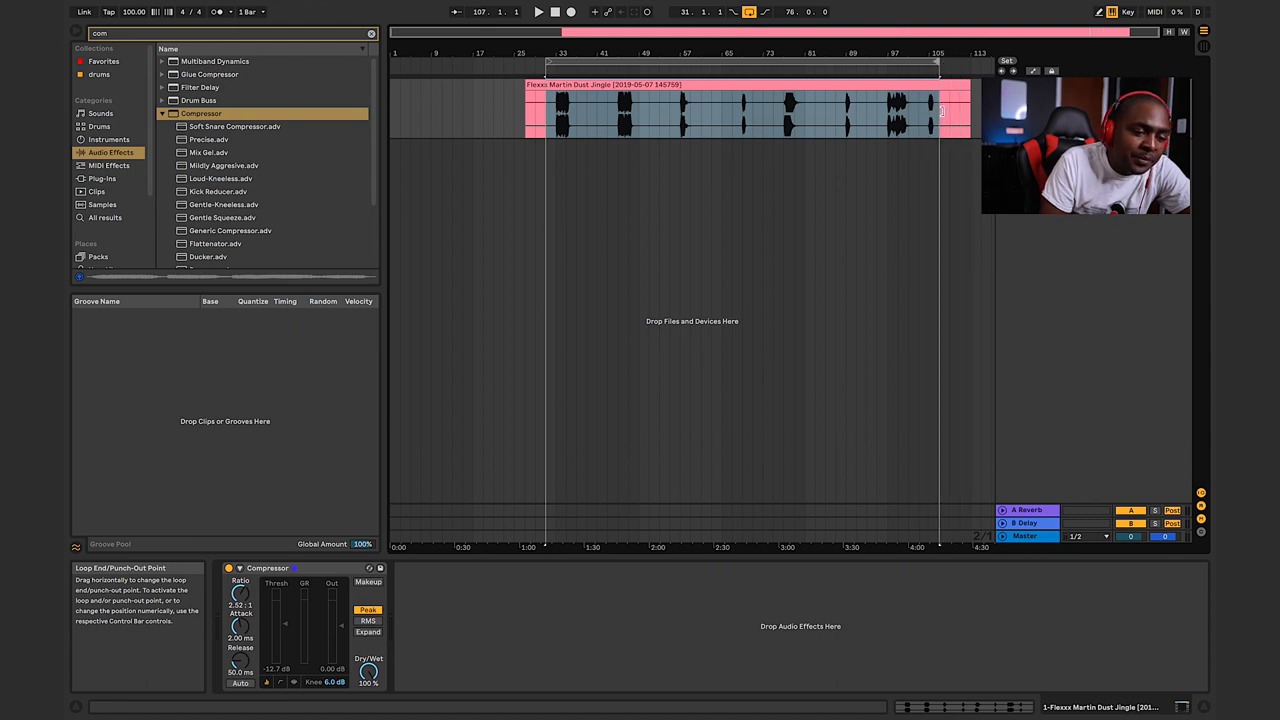
left_click(700, 114)
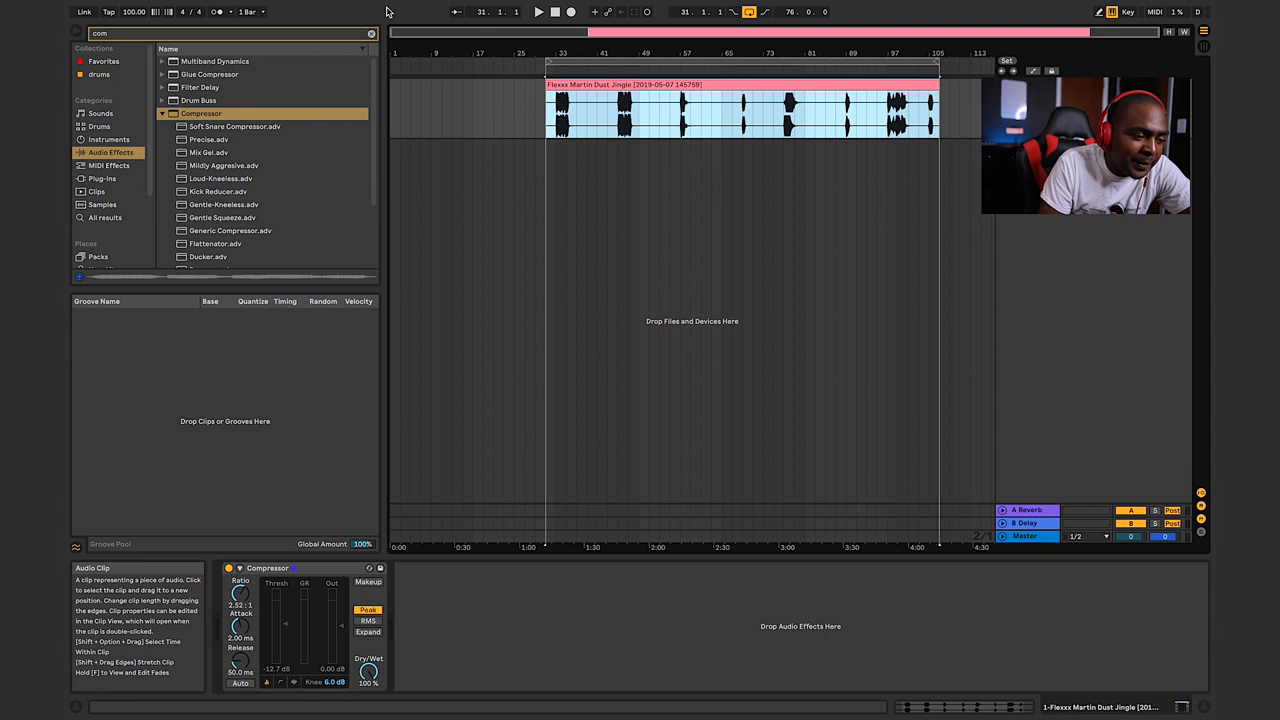
left_click(140, 8)
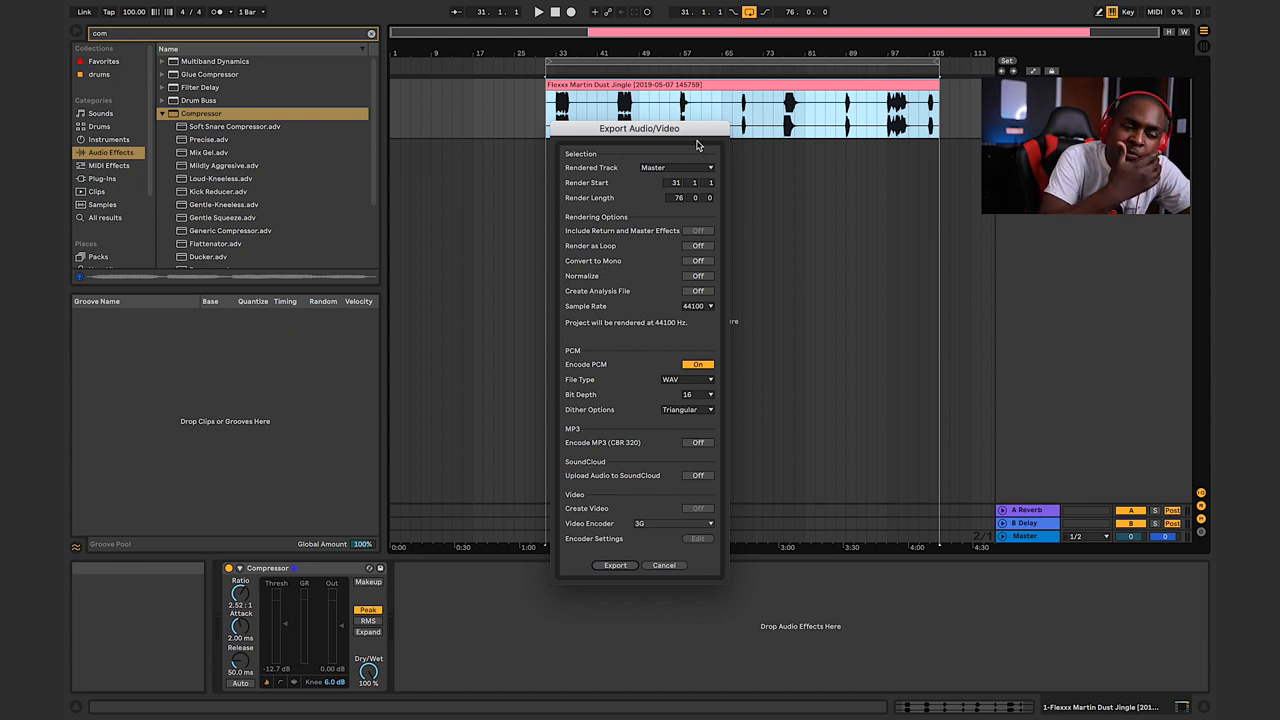
mouse_move(688, 342)
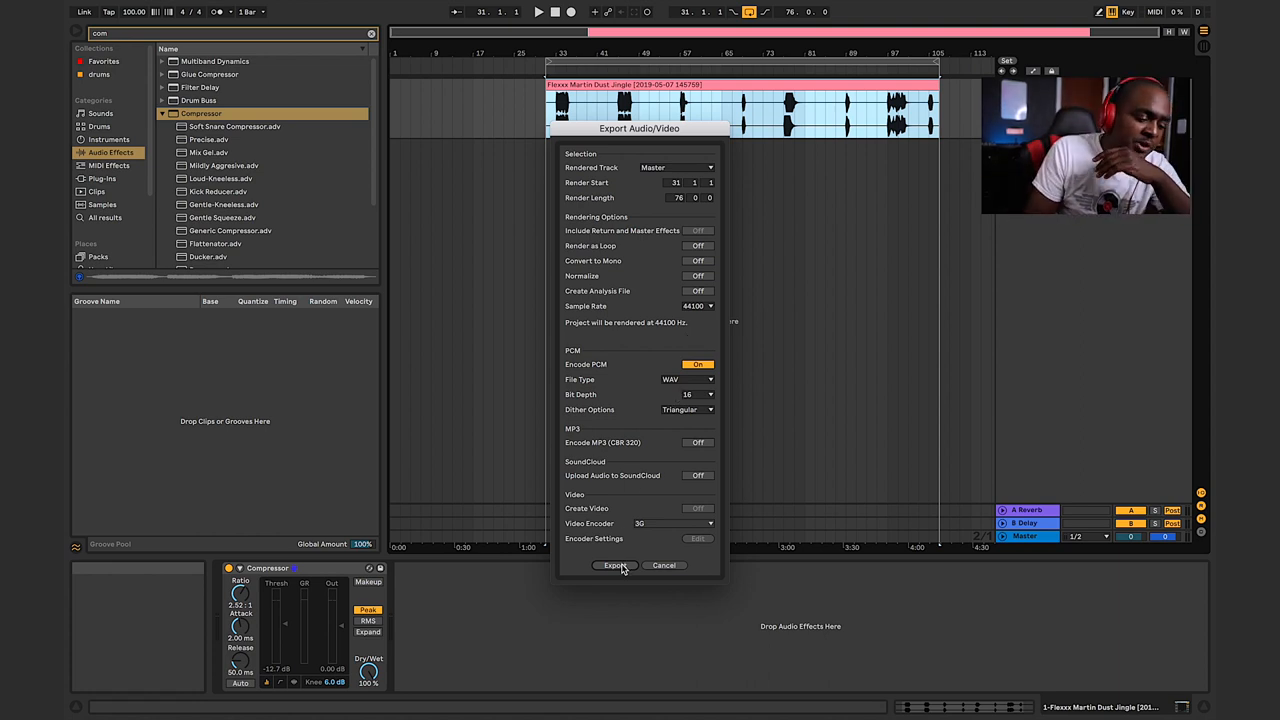
Step: Export the audio as 'Serato Dj Drop.wav' into the Splice folder on the Desktop
left_click(616, 564)
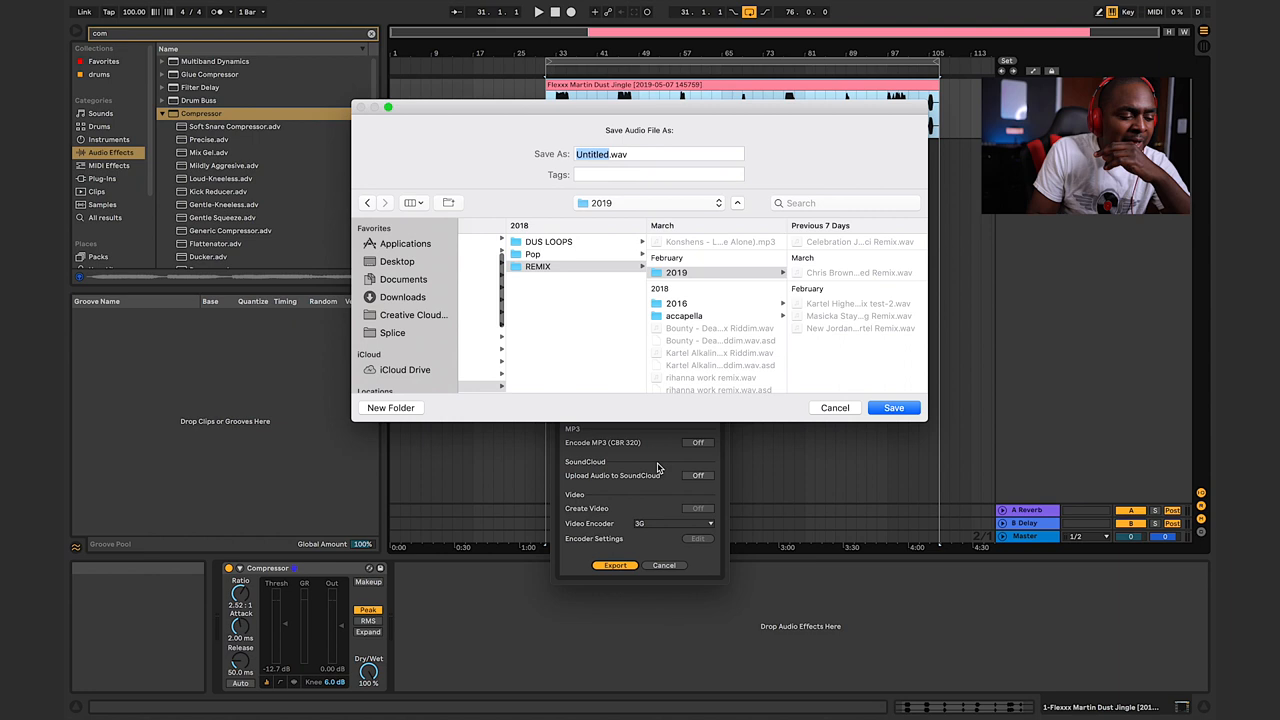
left_click(658, 152)
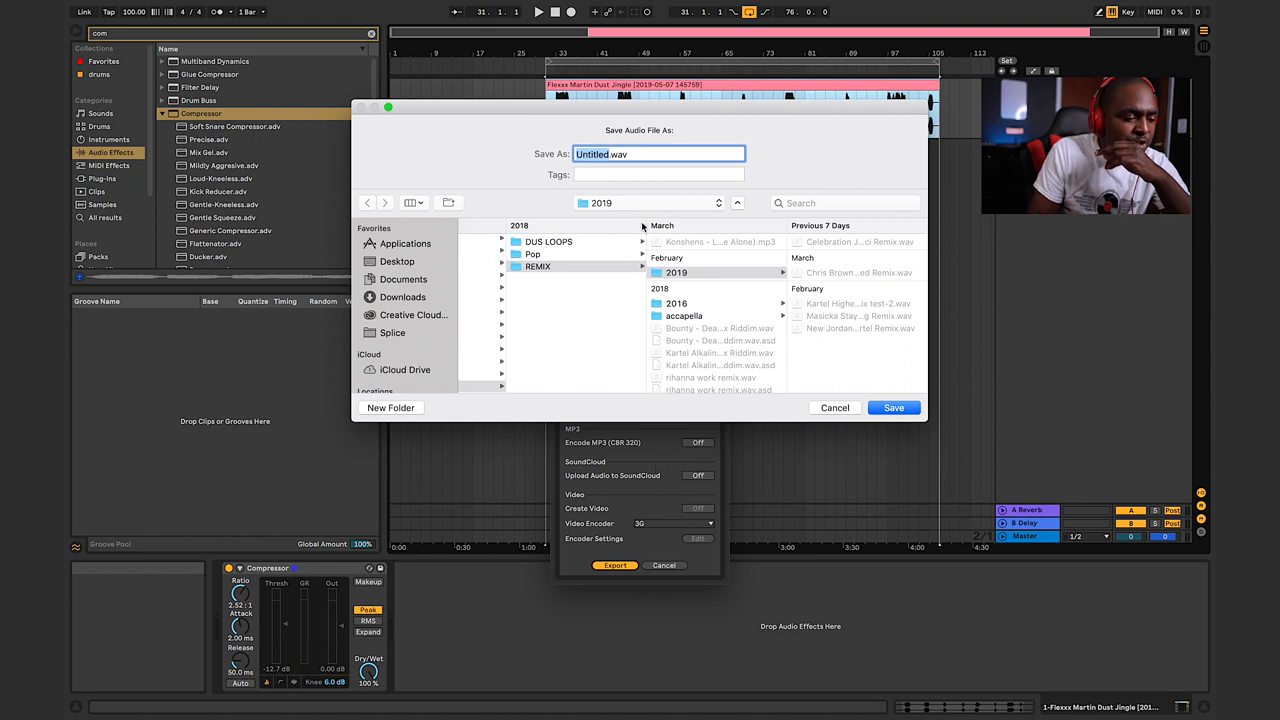
left_click(398, 260)
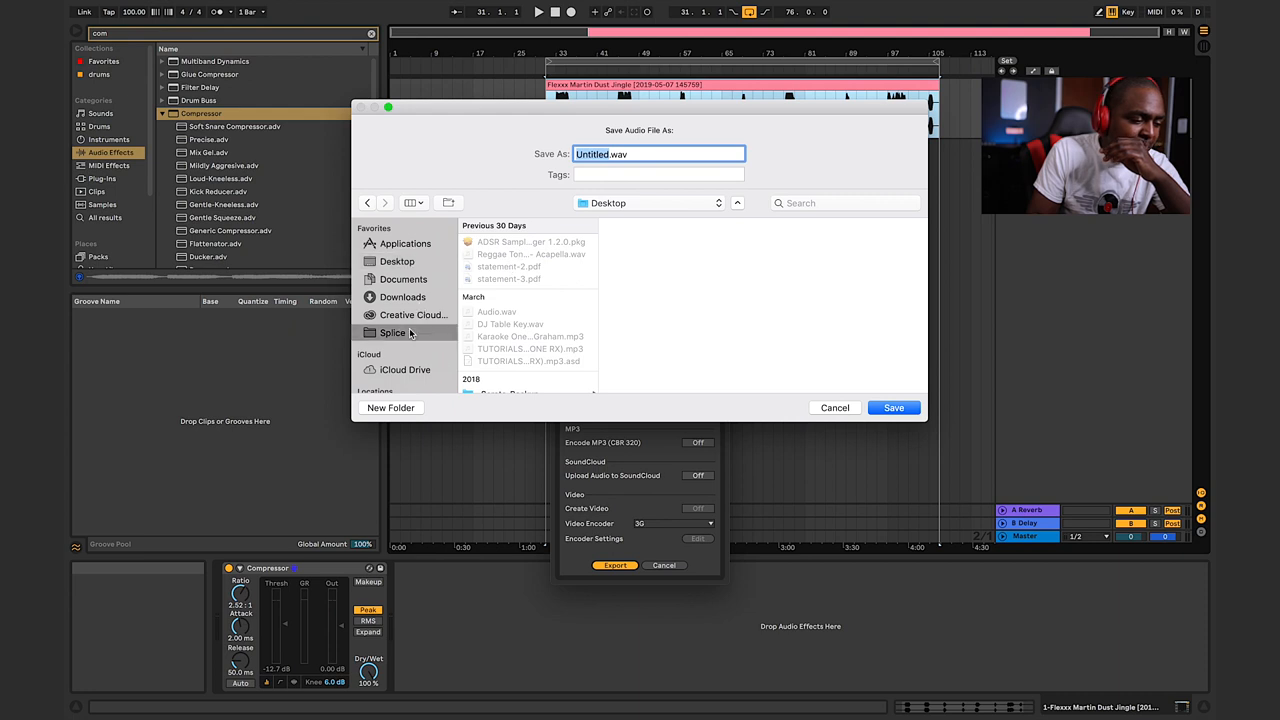
left_click(392, 332)
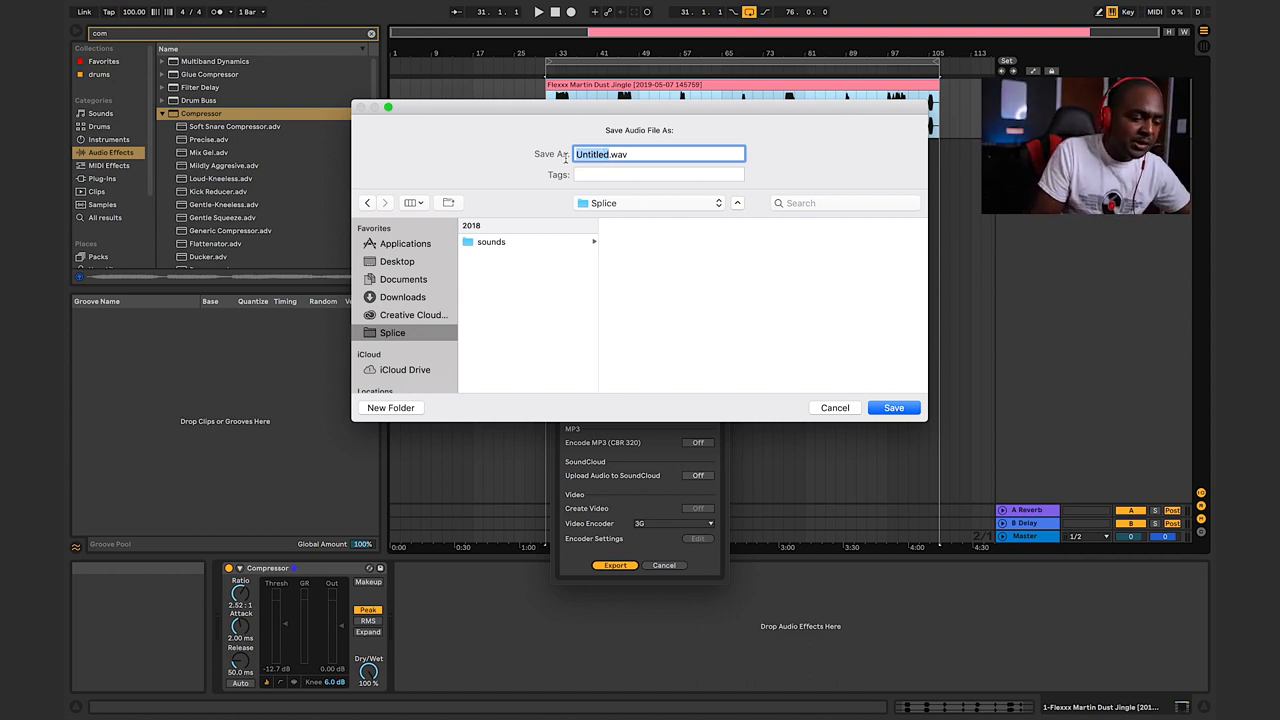
type("Serato D.wav")
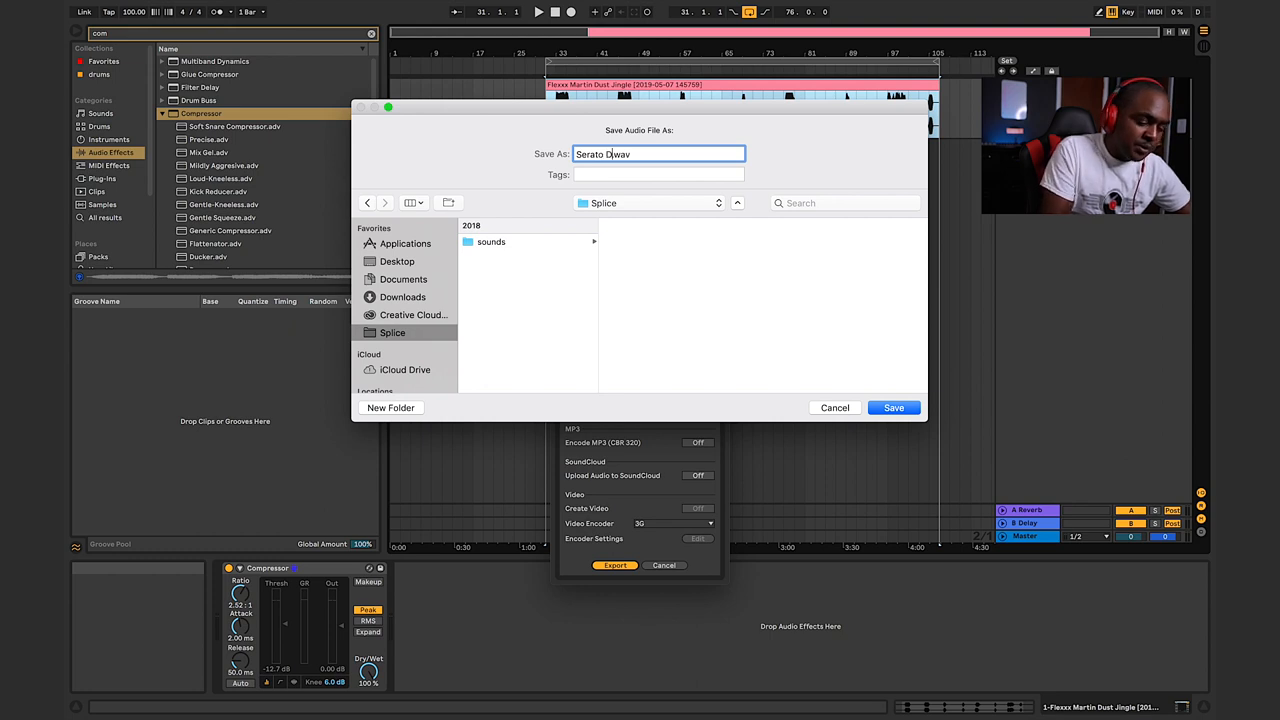
type("j Drop")
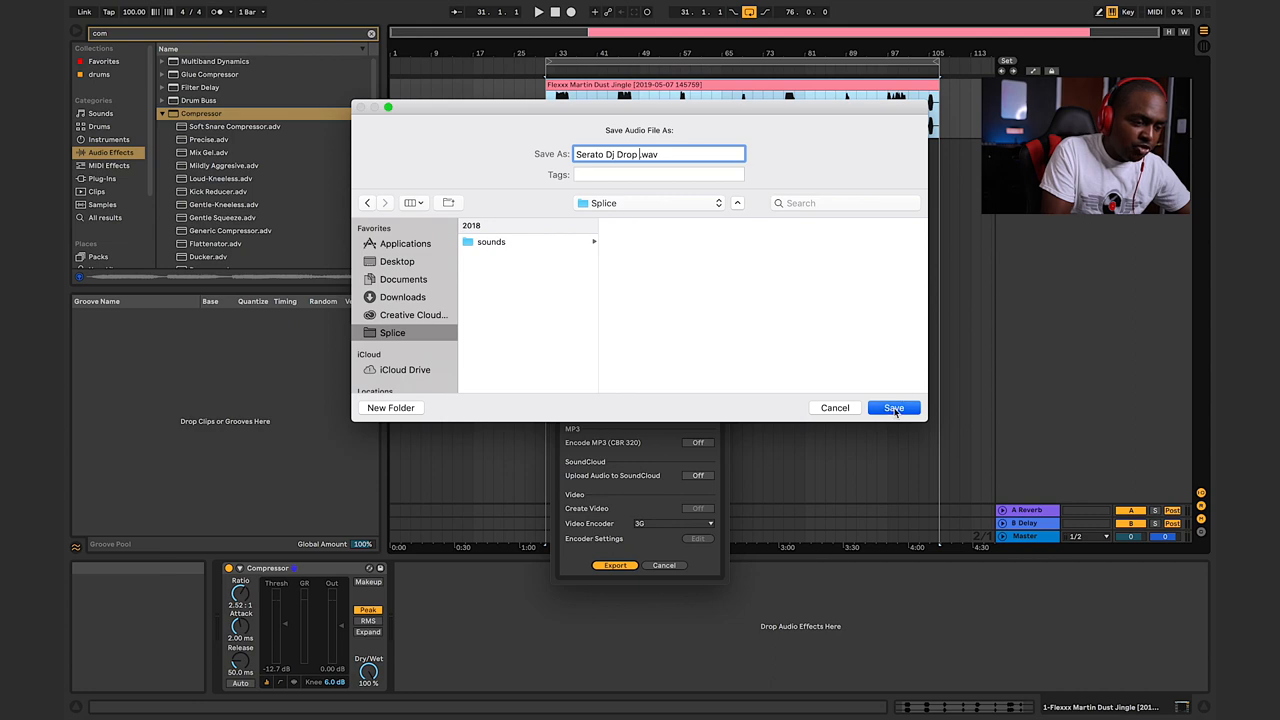
left_click(892, 408)
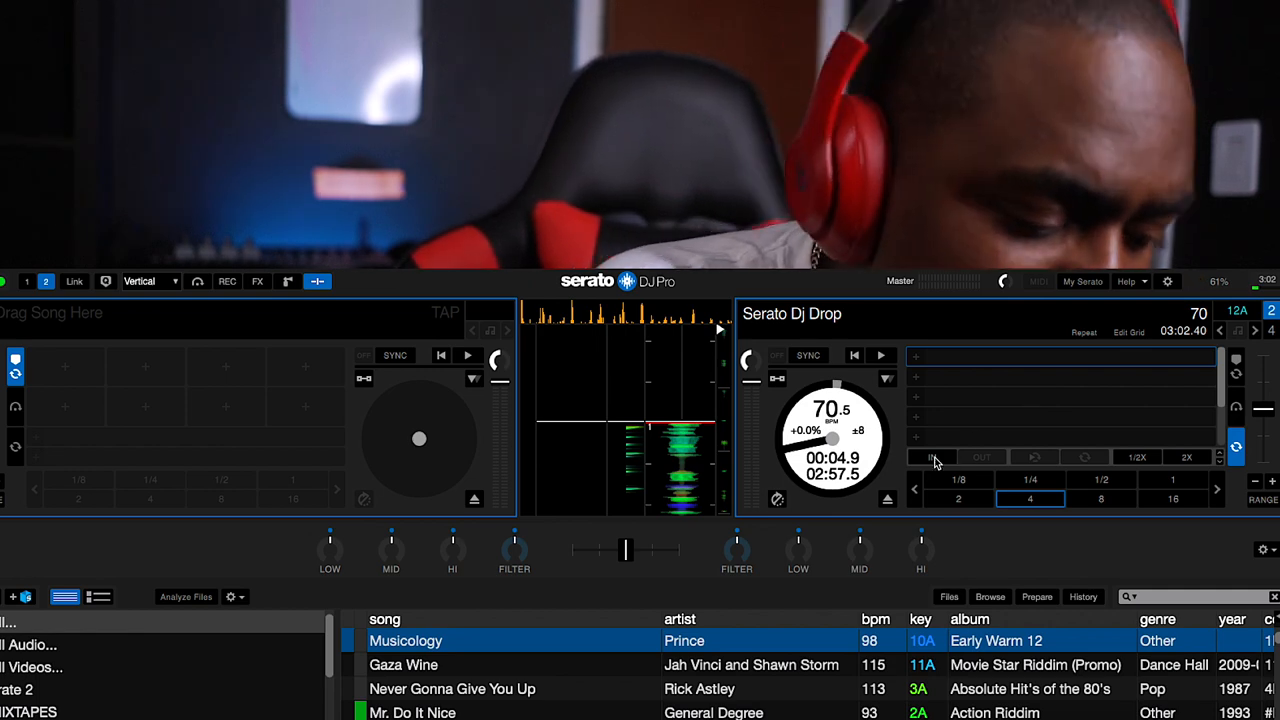
Step: Set and save the first locked loop, Flex, at the first drop
left_click(932, 456)
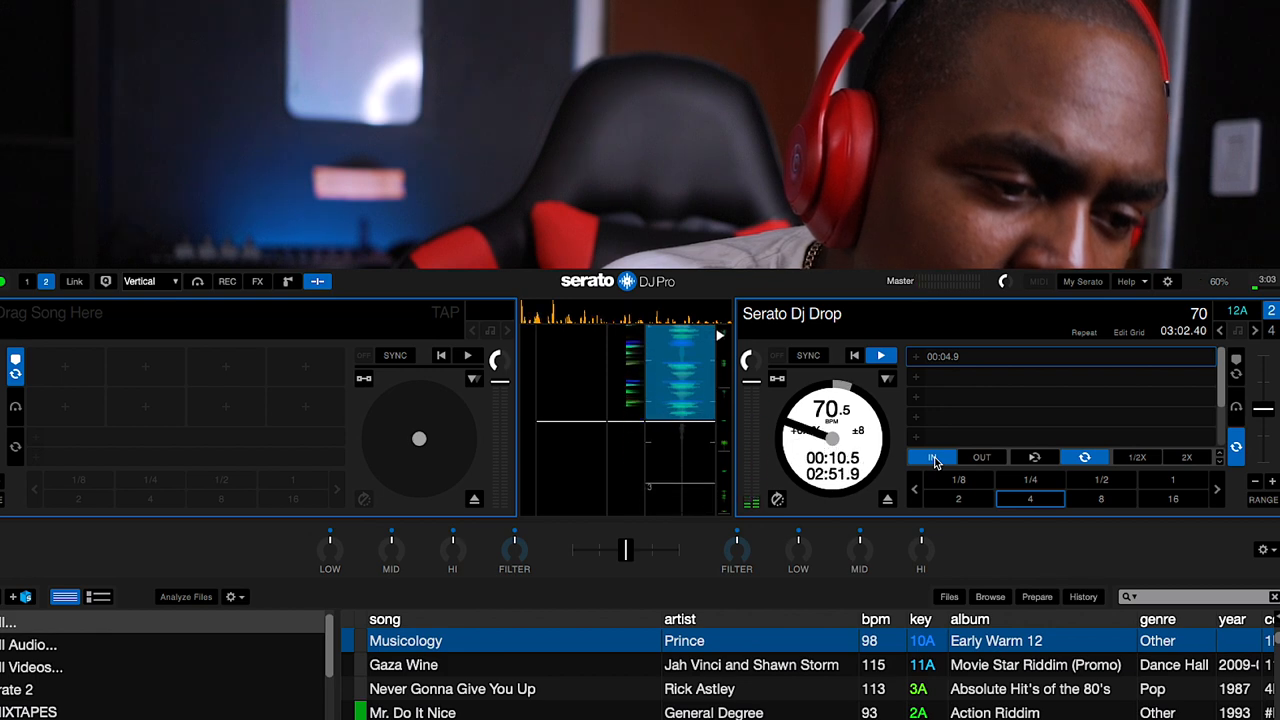
left_click(880, 356)
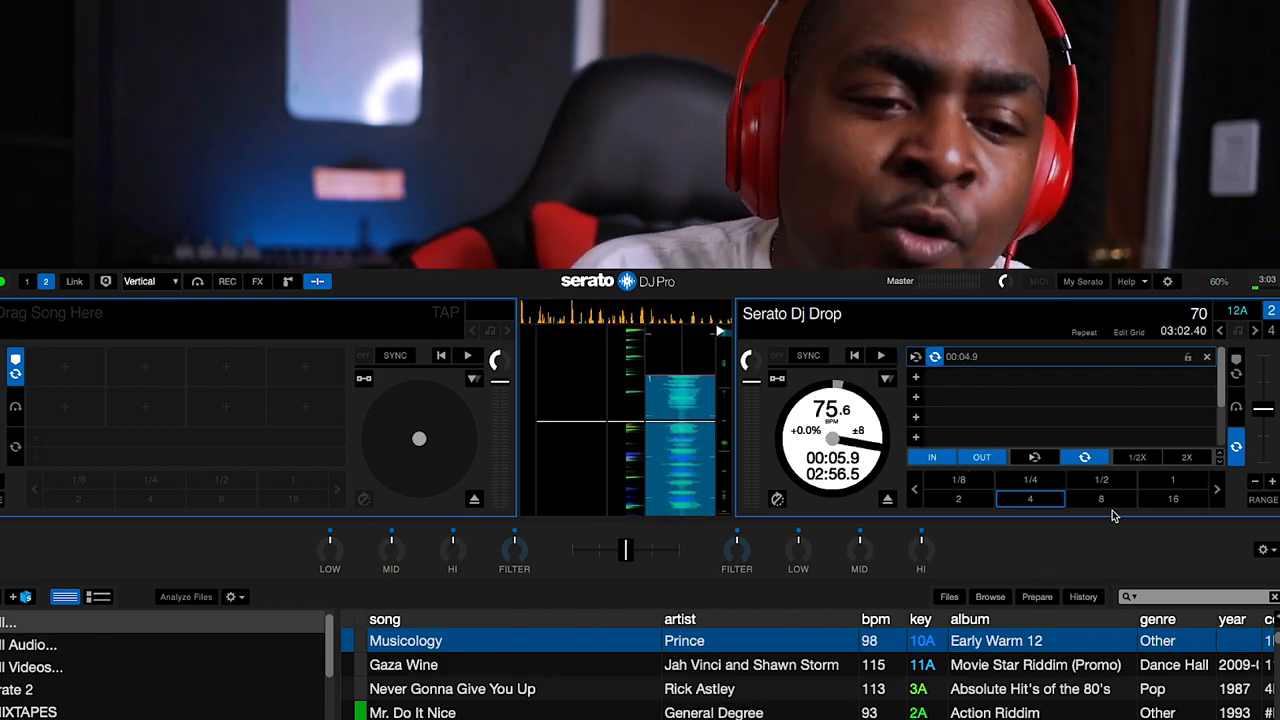
mouse_move(1092, 538)
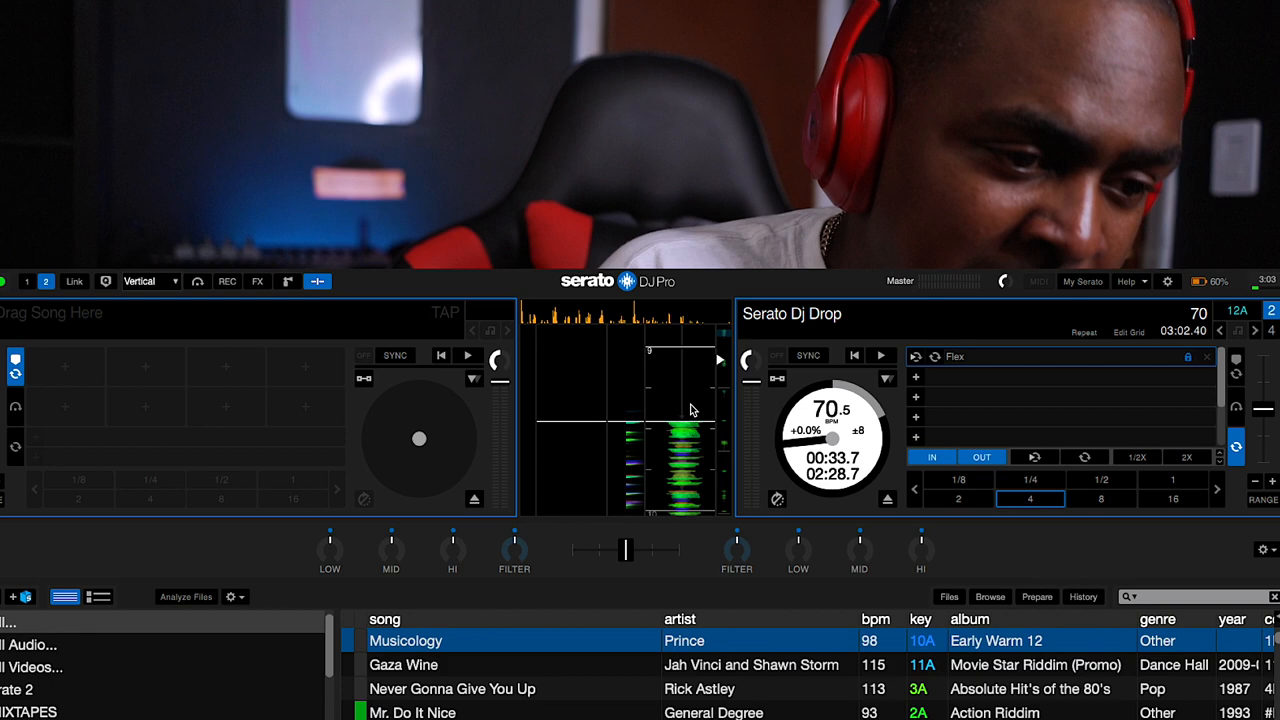
left_click(880, 356)
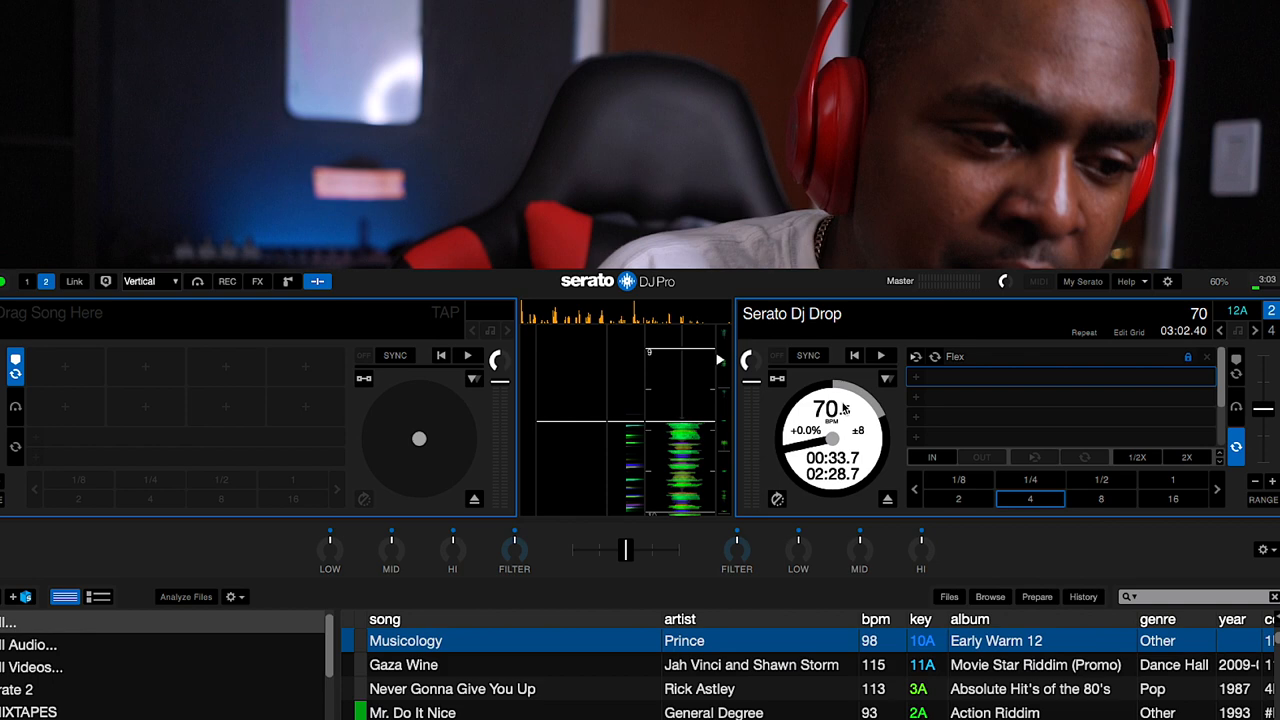
mouse_move(898, 446)
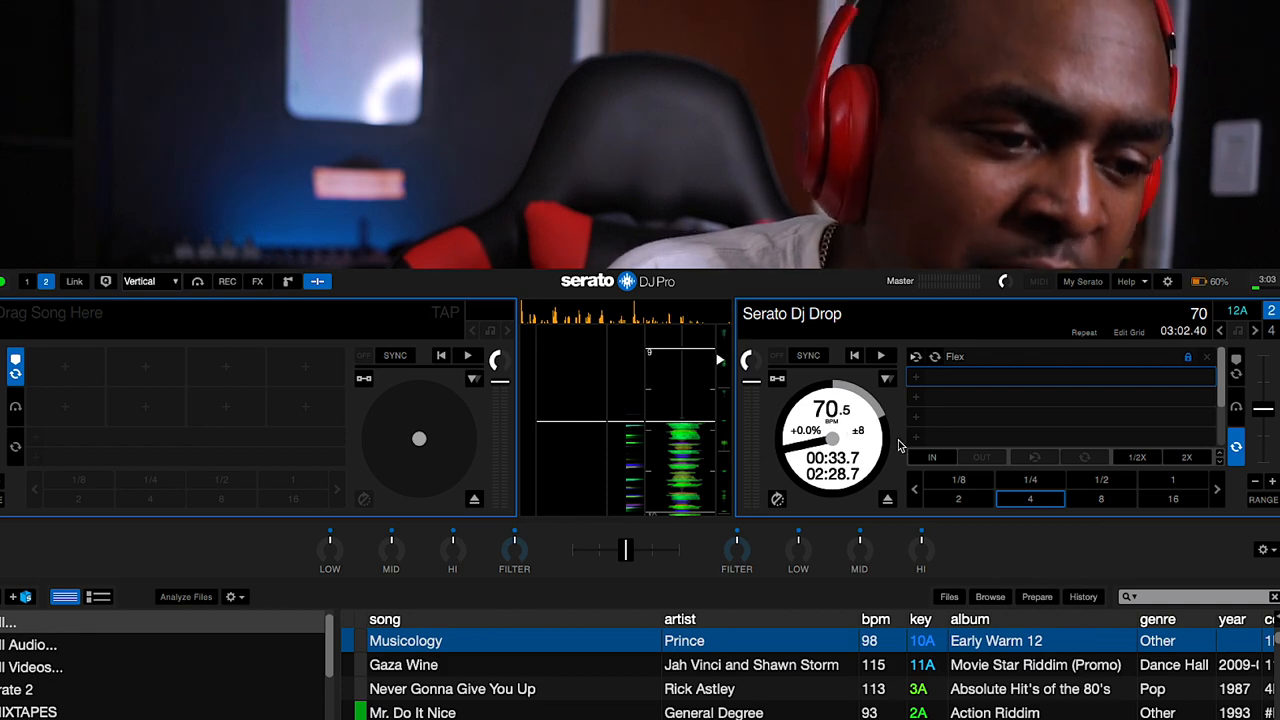
left_click(880, 356)
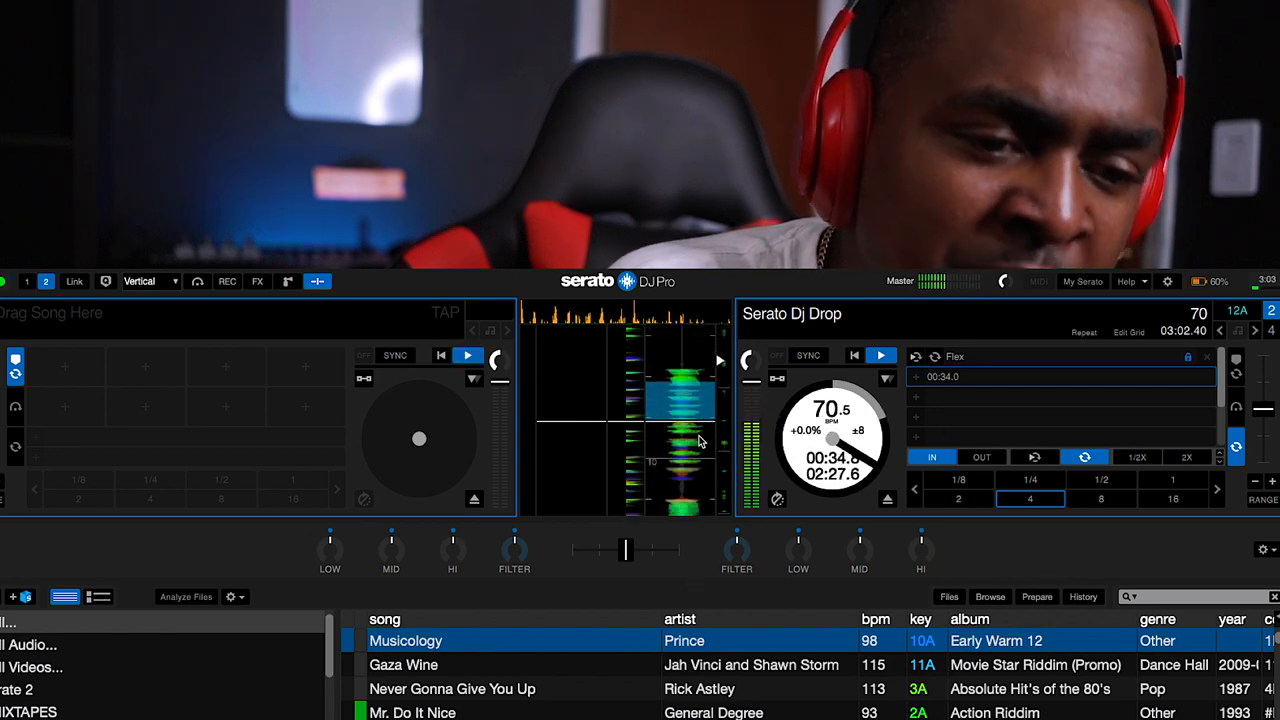
Step: Set the in and out points of the second loop, Iyara, further along the clip
left_click(880, 356)
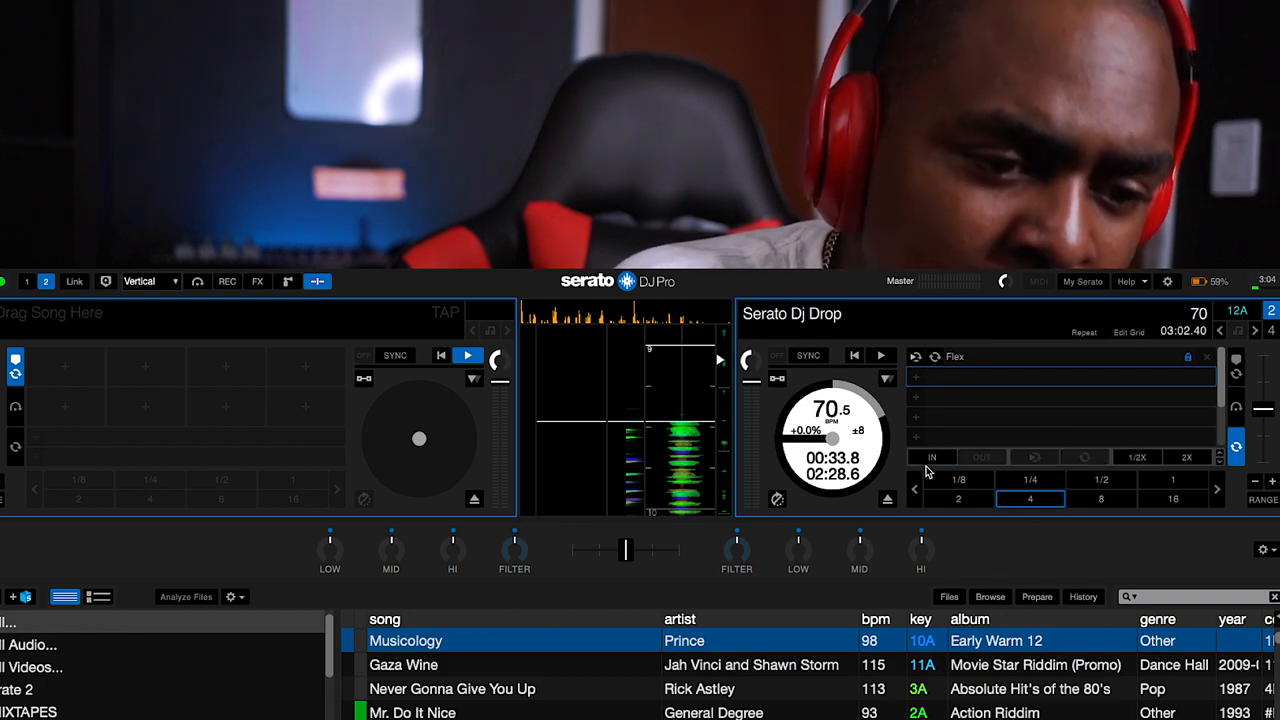
left_click(932, 456)
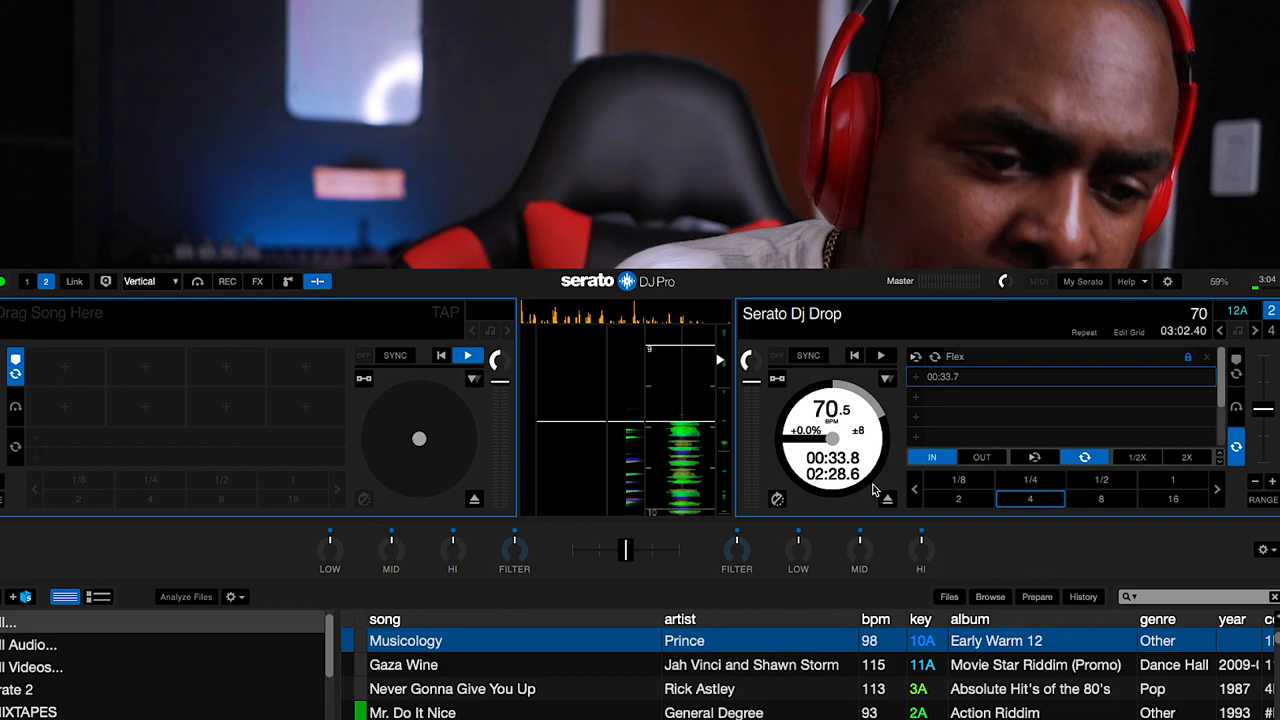
left_click(880, 356)
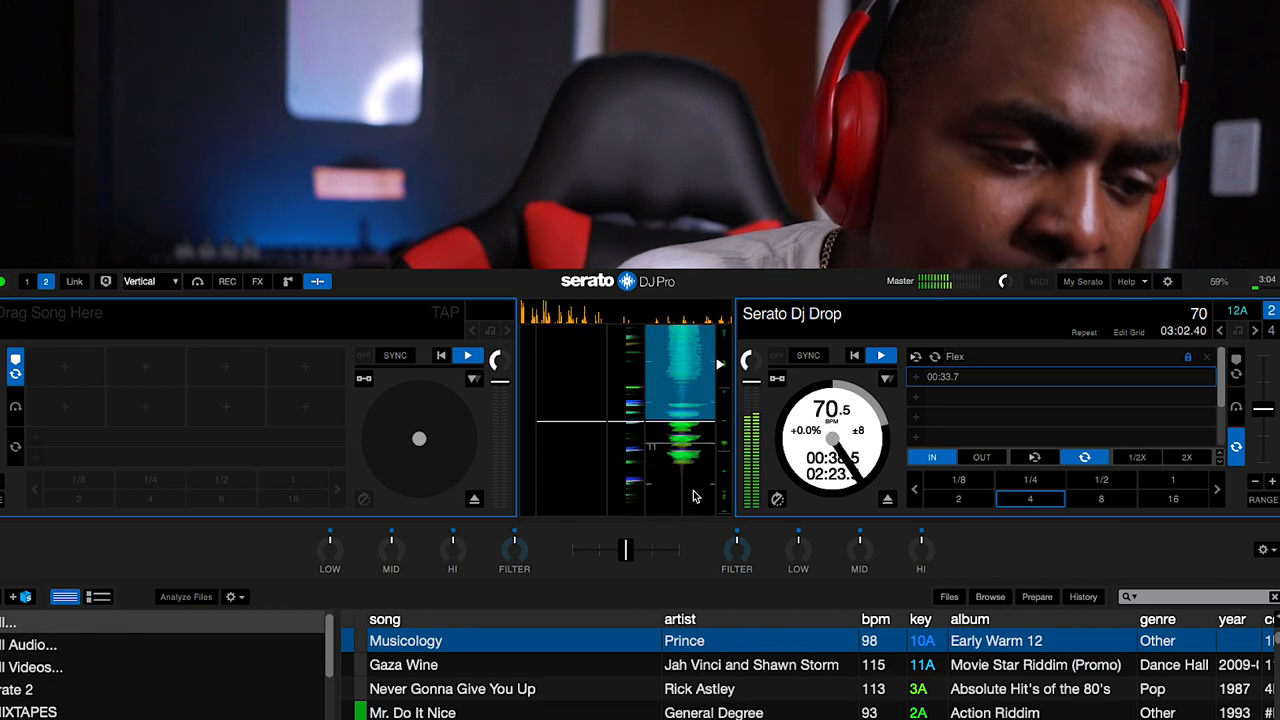
left_click(880, 356)
type("Iyara")
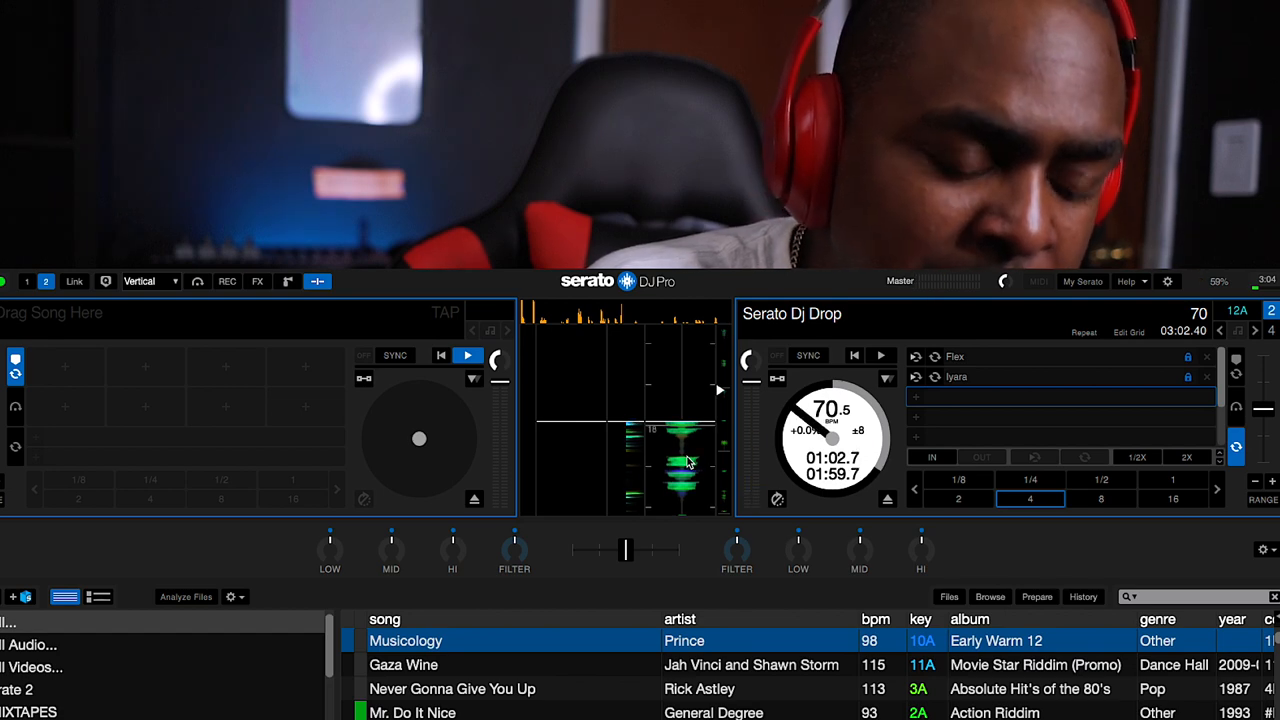
Step: Name the third saved loop 'Bounty Killa'
left_click(880, 356)
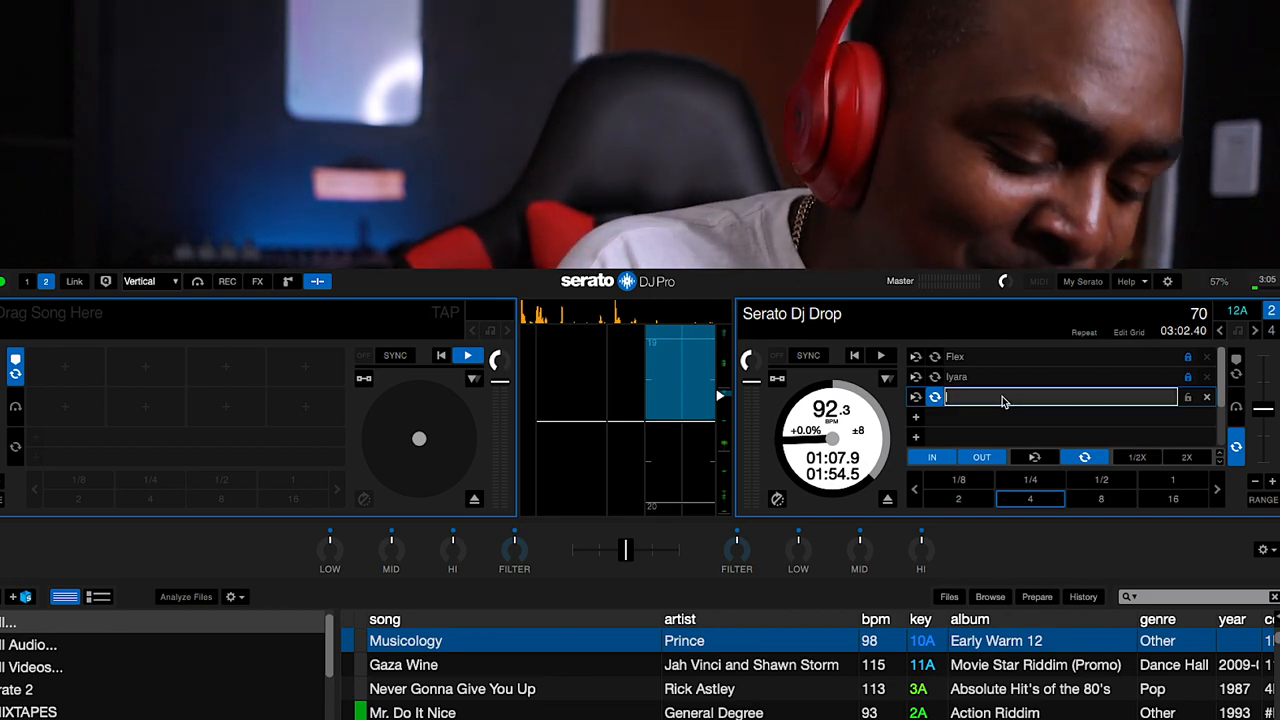
type("Boy")
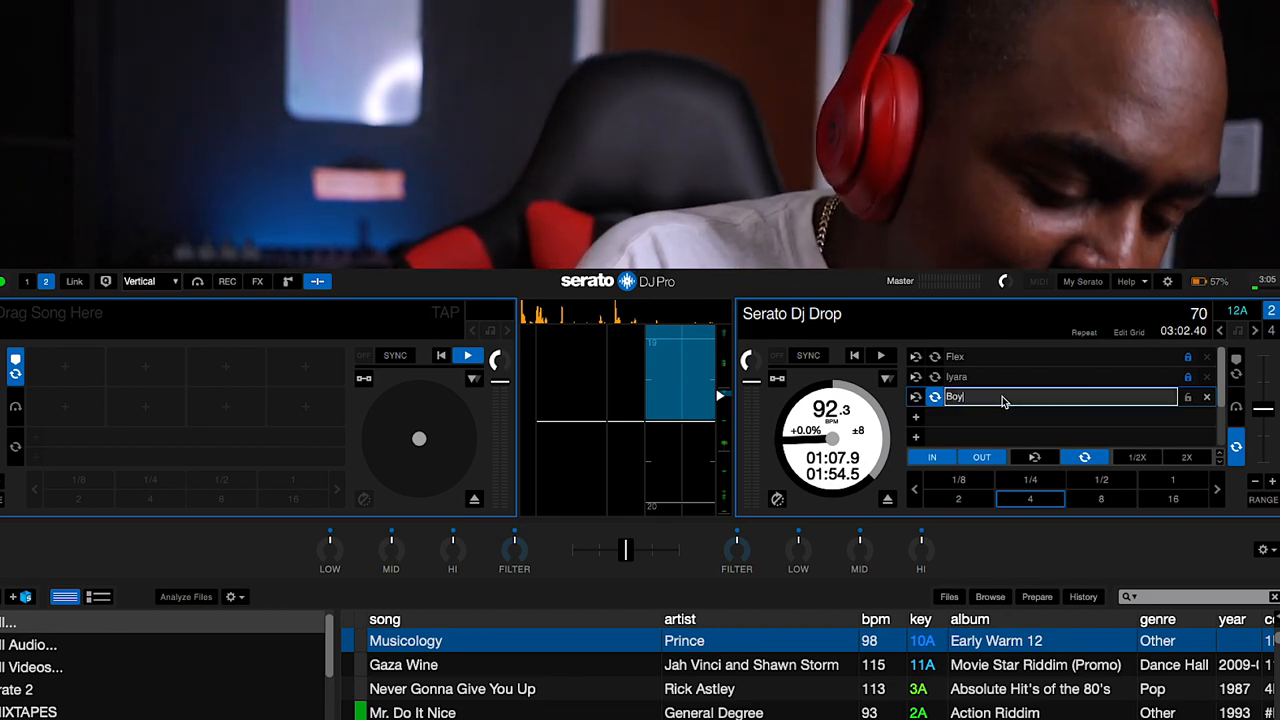
type("Bounty Killa")
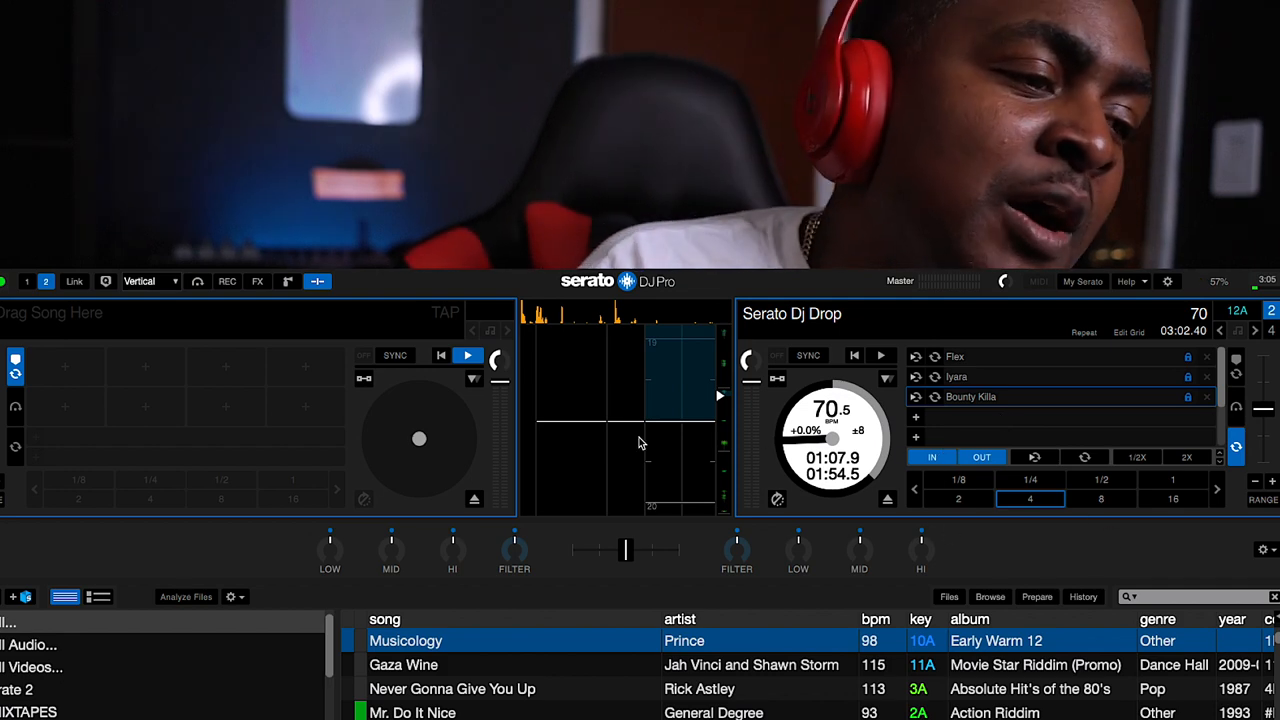
Step: Show the sampler slots and load Serato Dj Drop into an empty slot
left_click(288, 280)
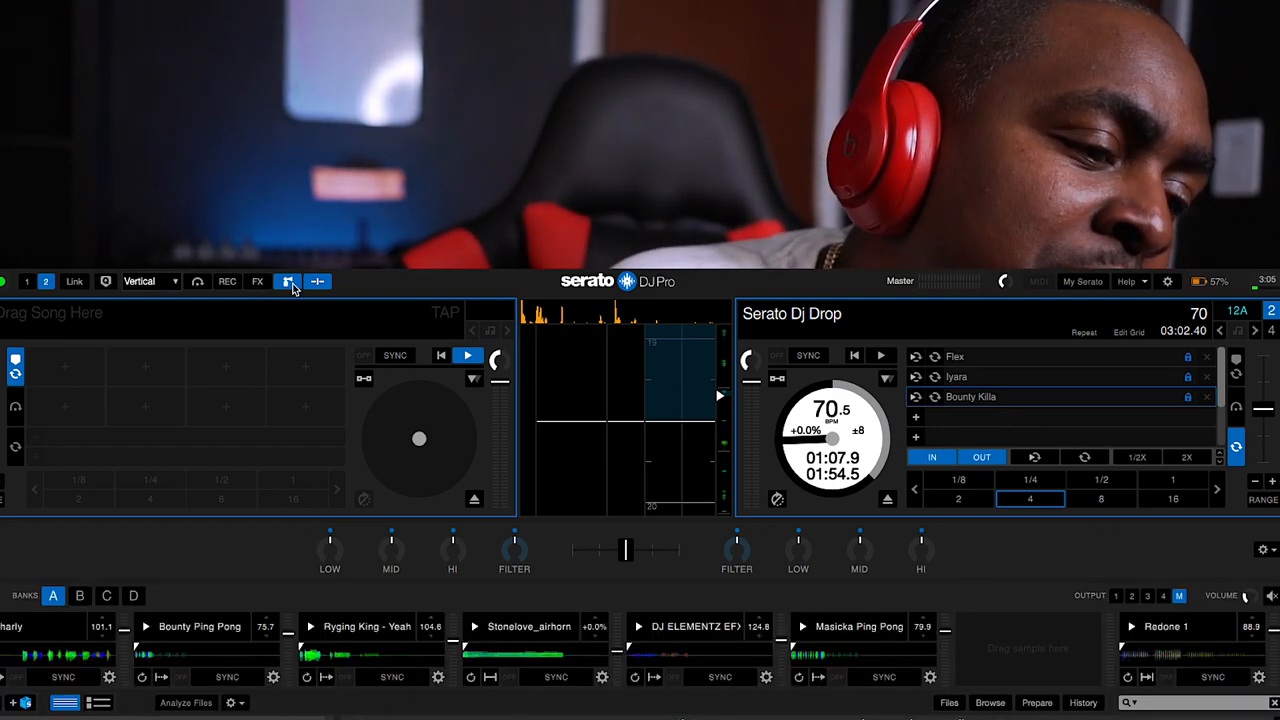
mouse_move(196, 546)
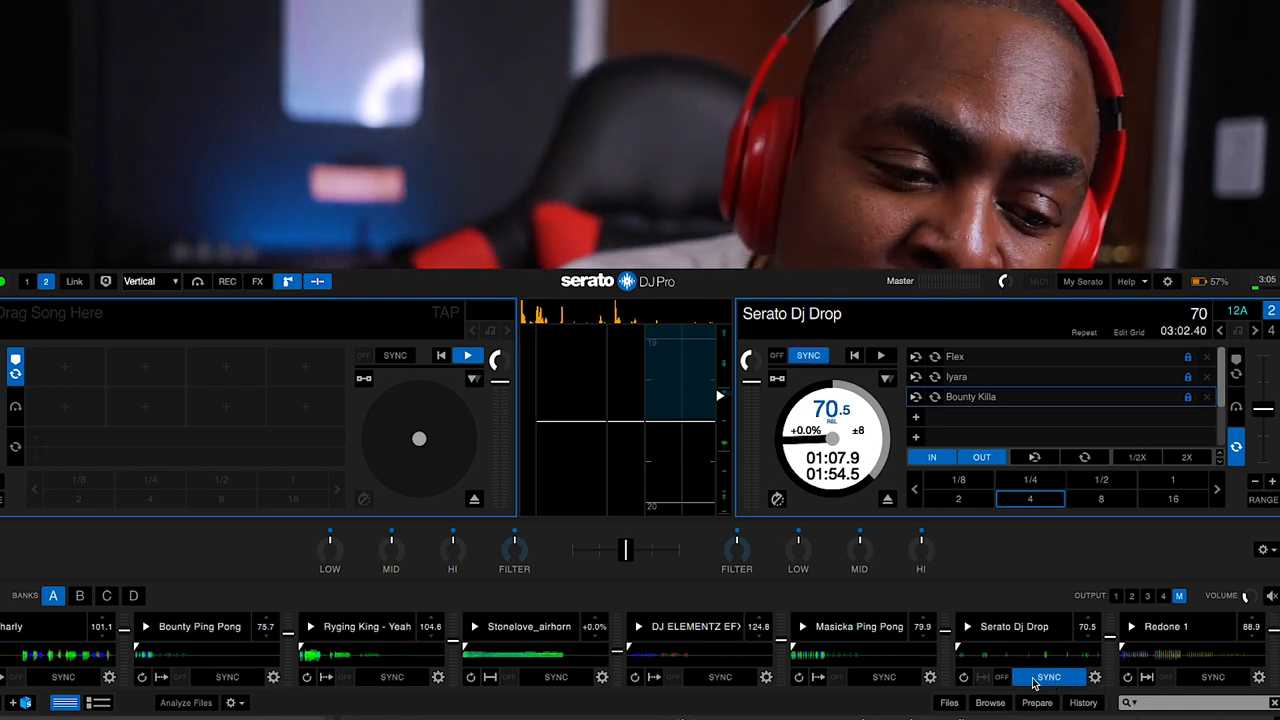
left_click(1048, 676)
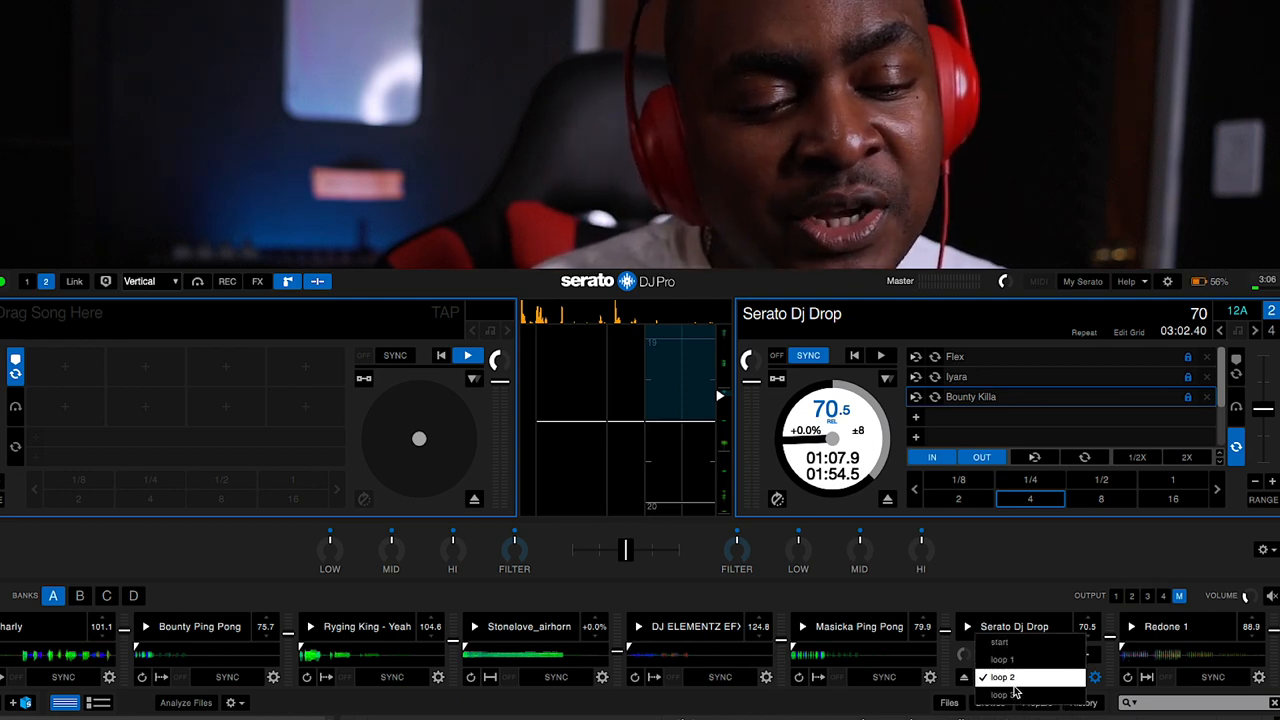
Step: Try the slot's play-from loops 1 and 2, then set it to the third saved loop
left_click(1000, 660)
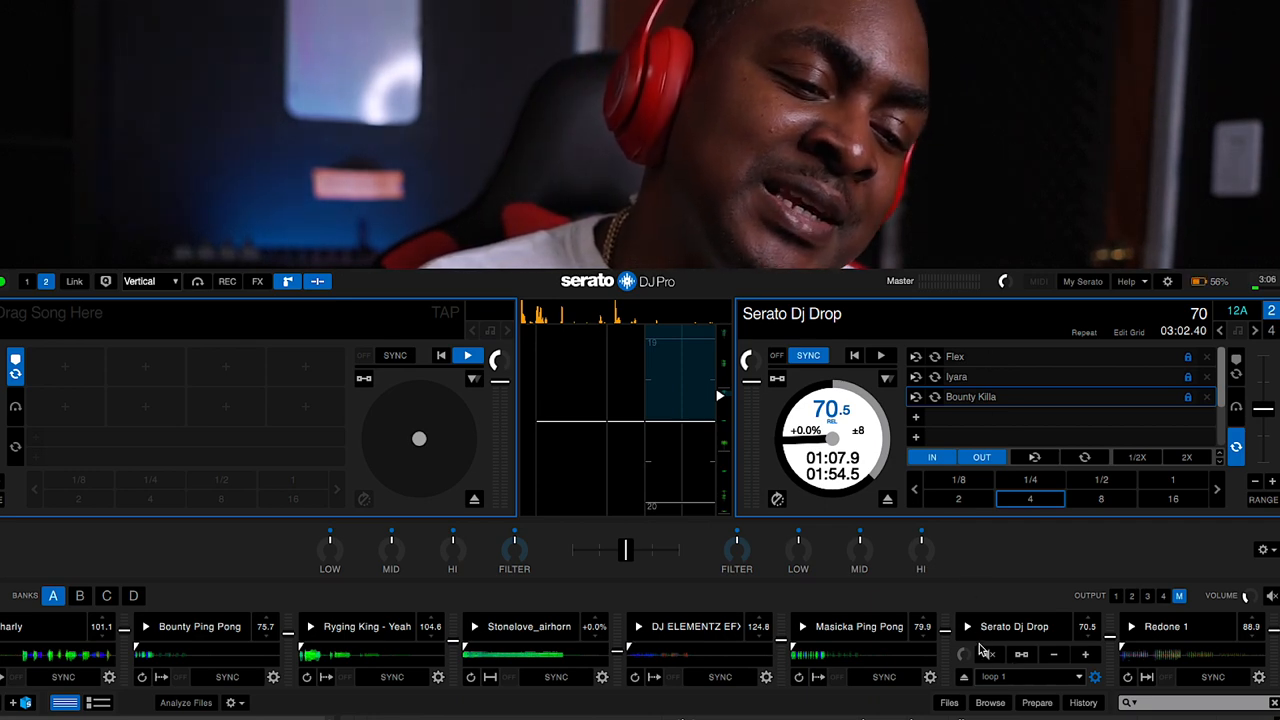
left_click(996, 676)
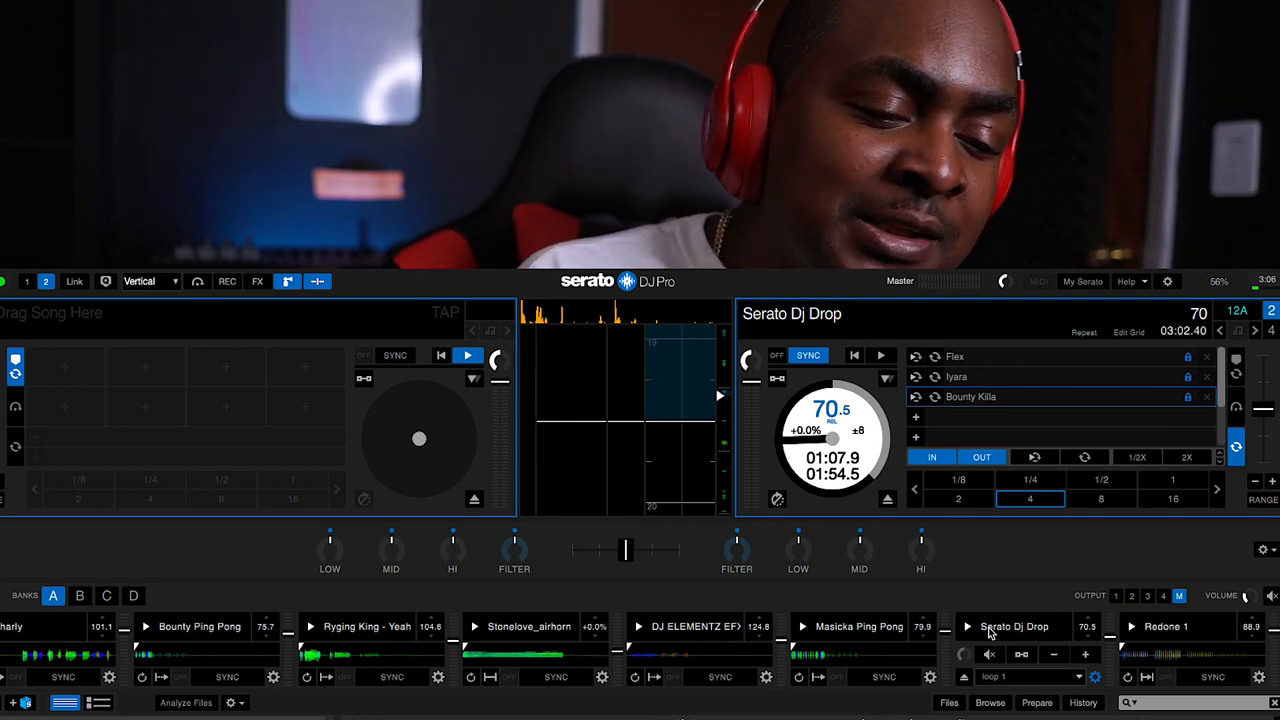
left_click(1012, 626)
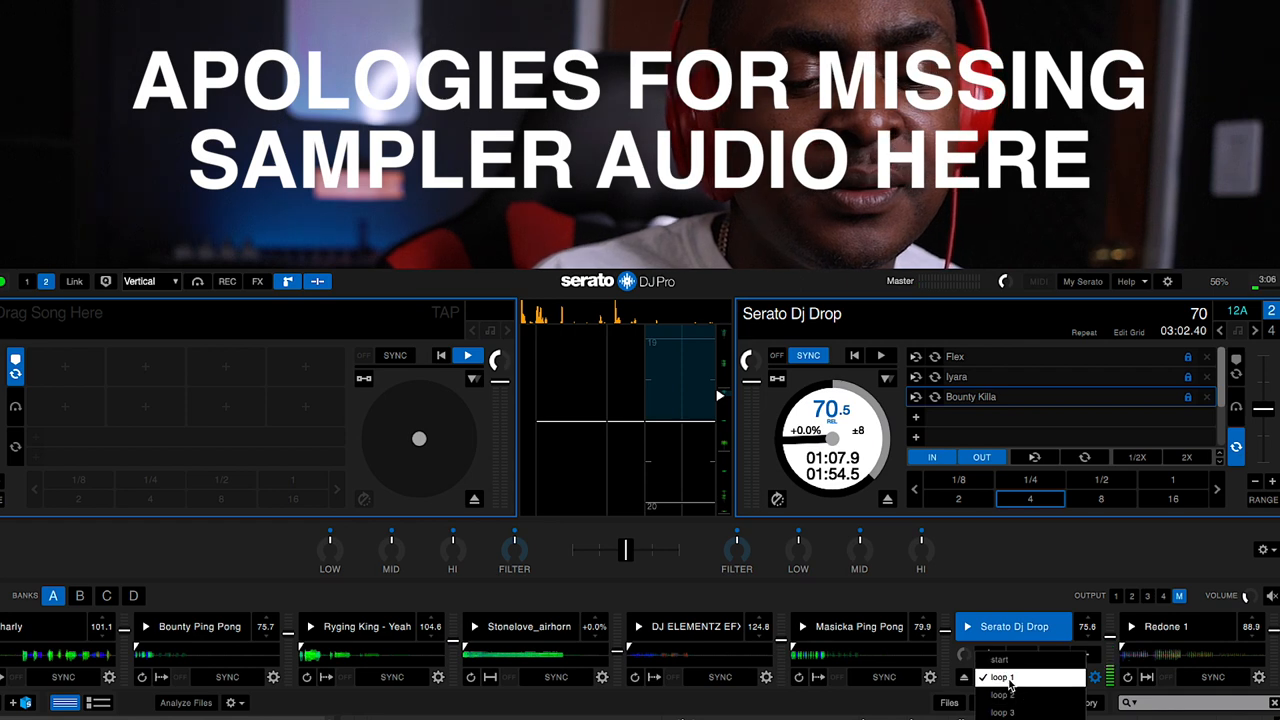
left_click(1004, 712)
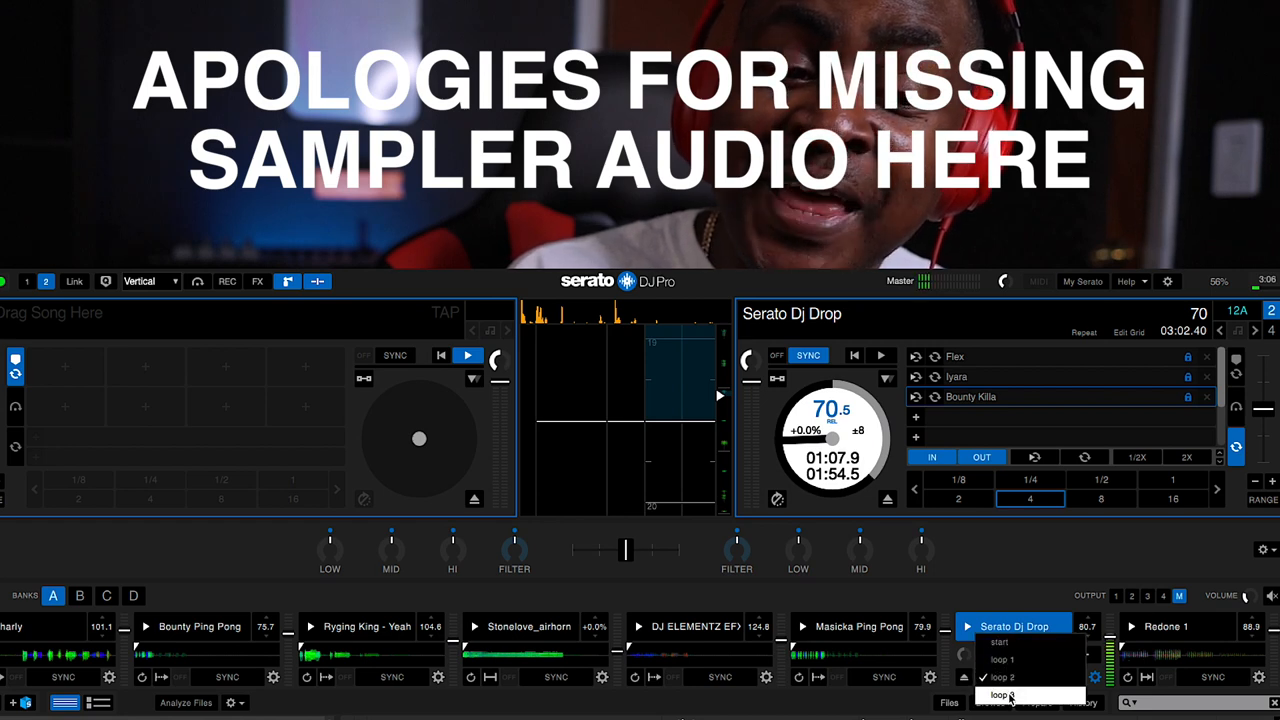
left_click(1002, 694)
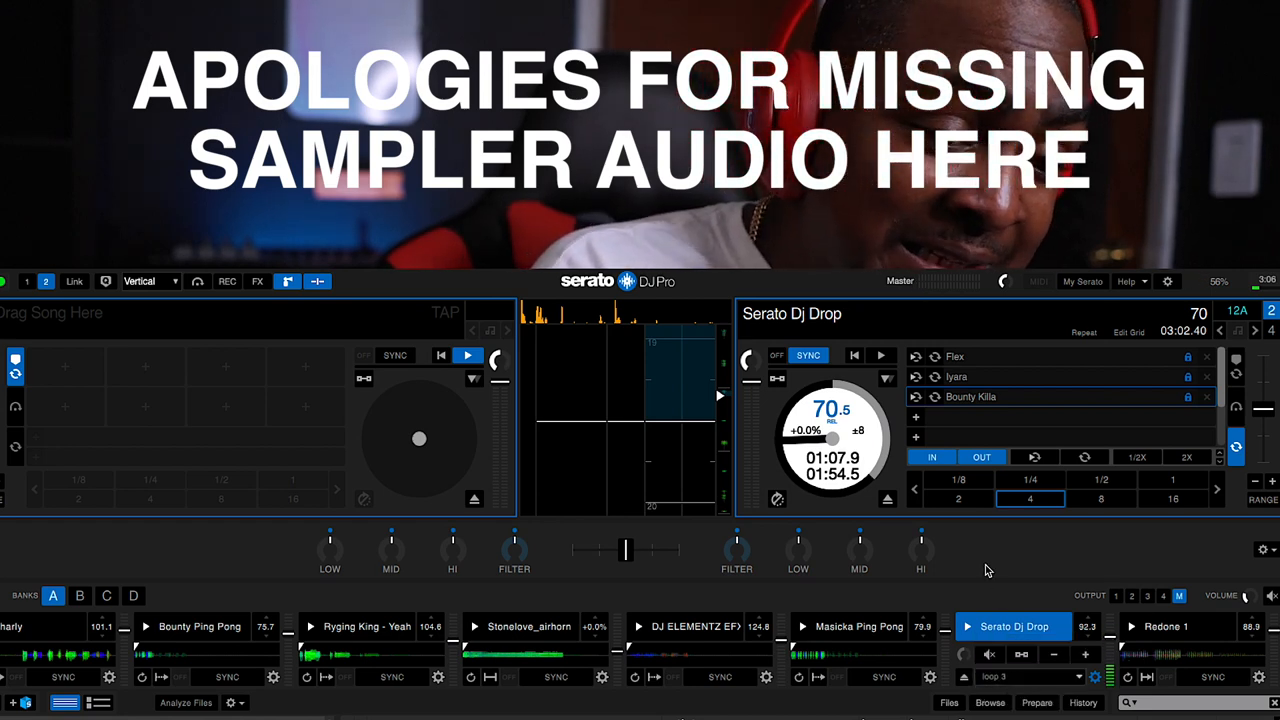